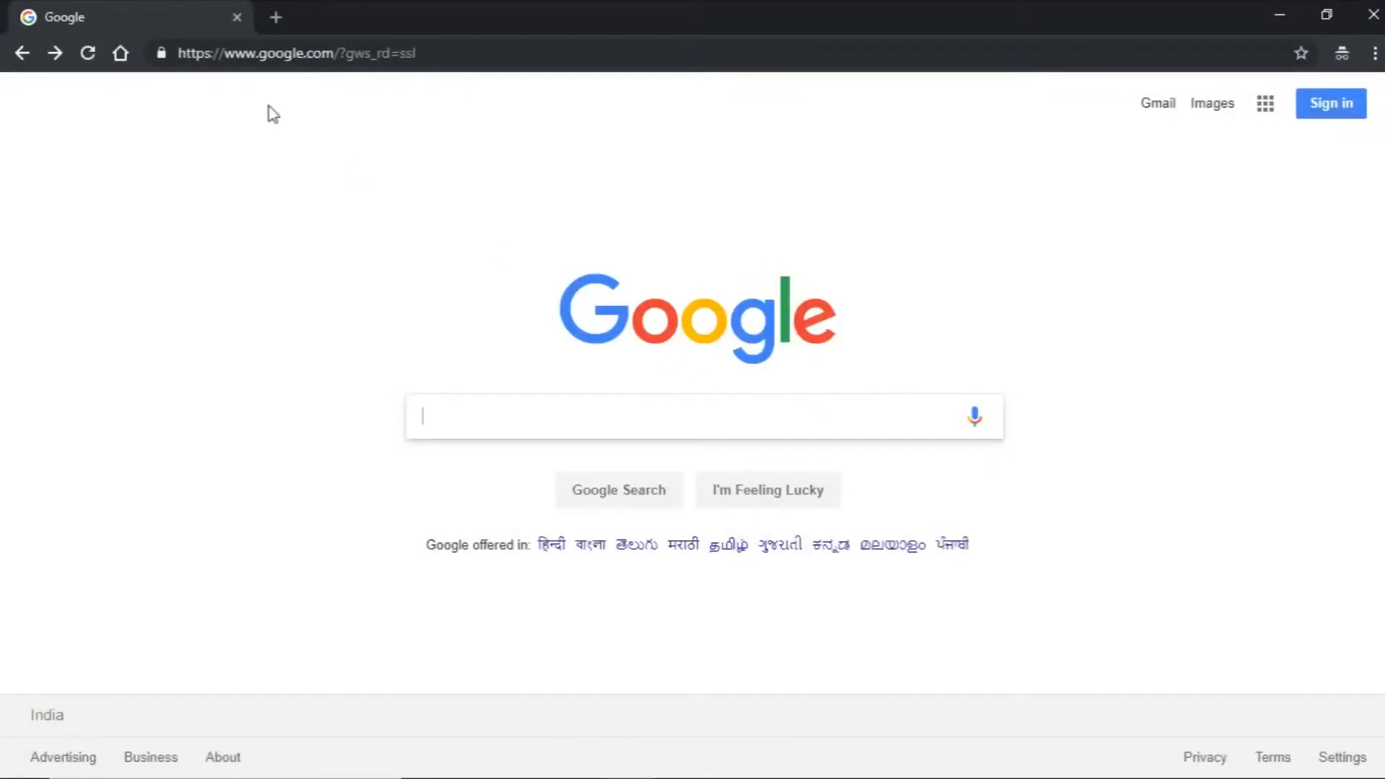
# - Go to tableau.com and open the Tableau Desktop free 14-day trial page via TRY NOW
pyautogui.write('tableau.com')
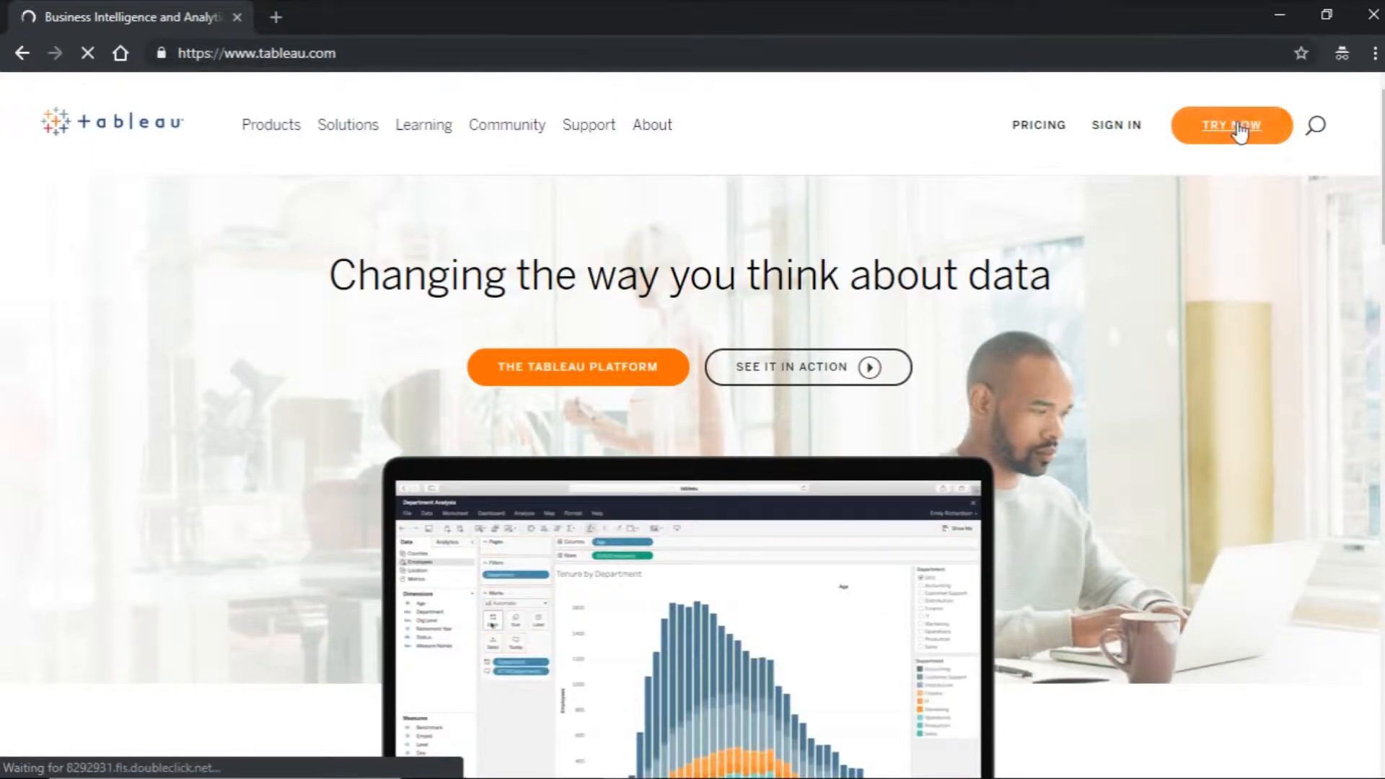
pyautogui.click(1231, 125)
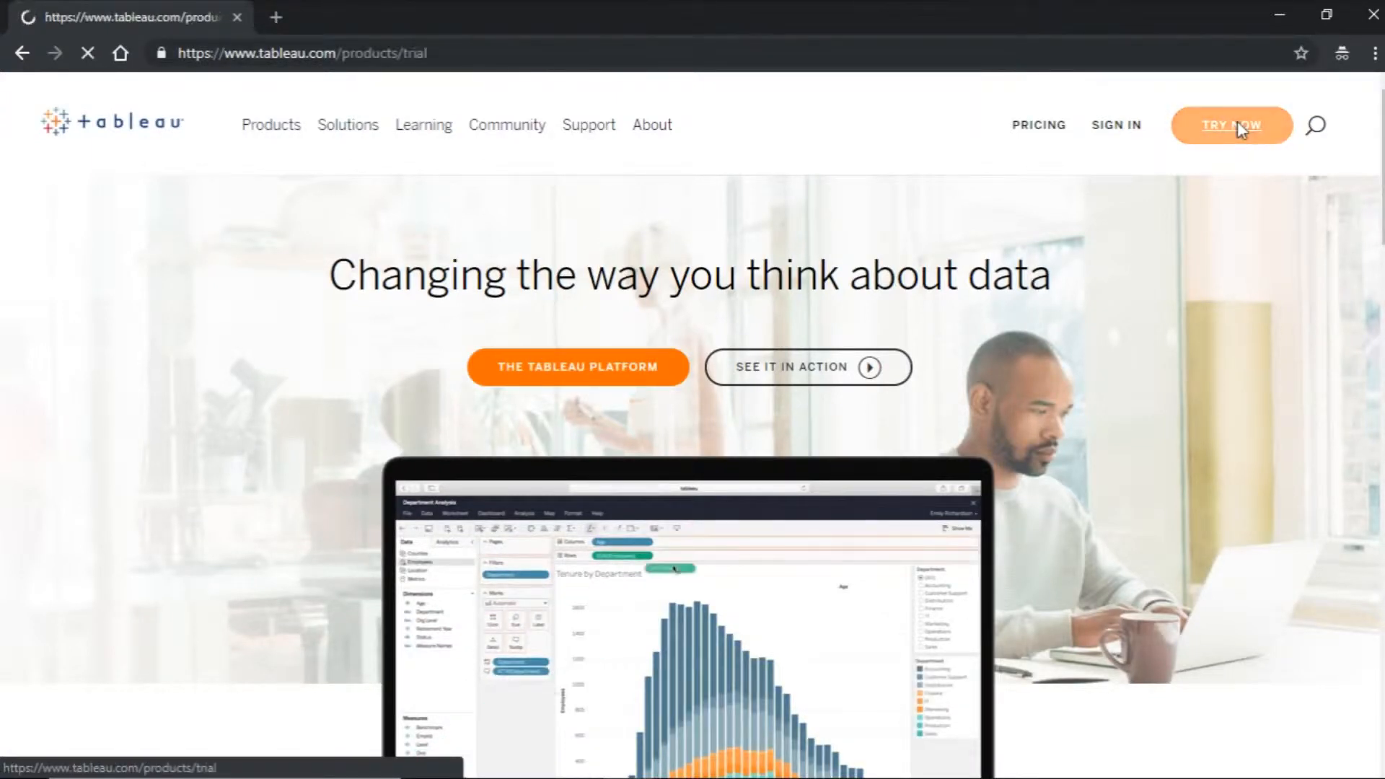
pyautogui.click(1232, 125)
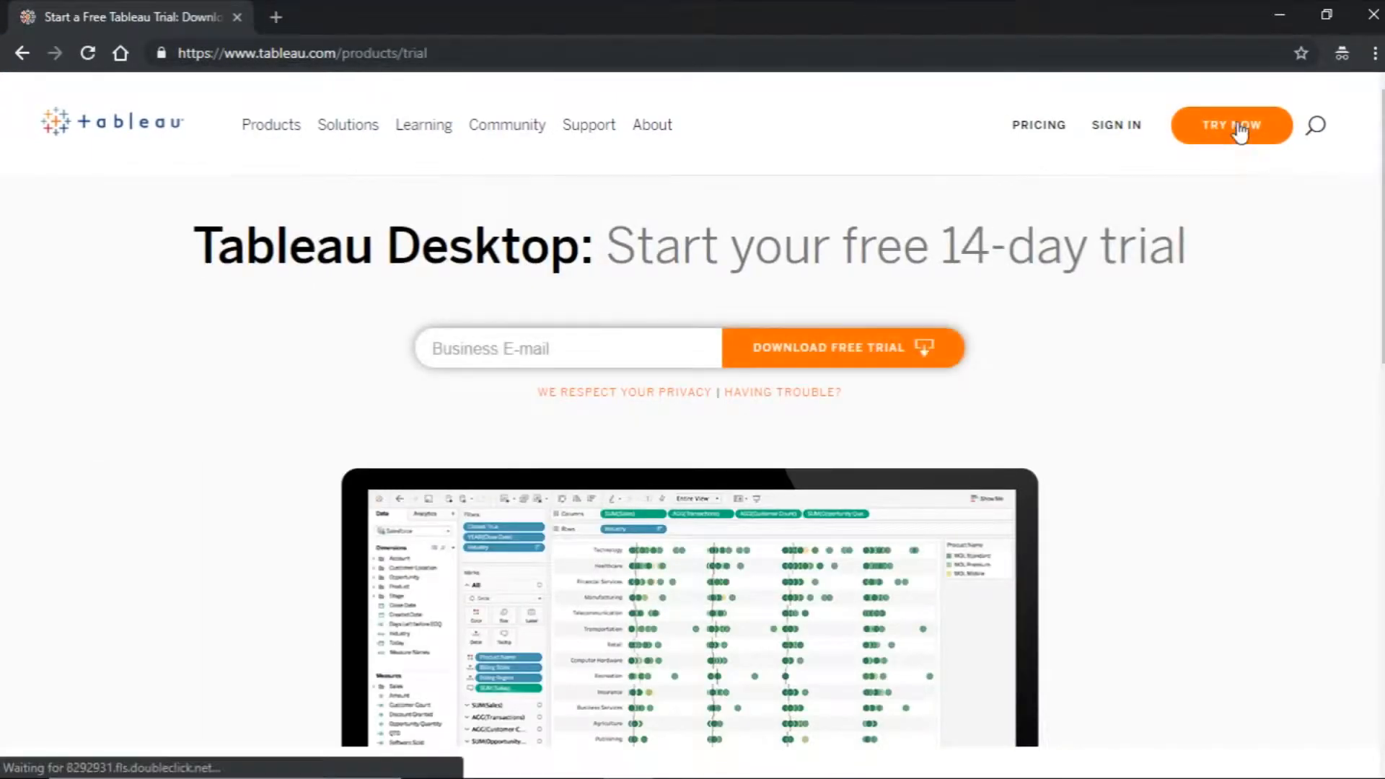
pyautogui.moveTo(696, 219)
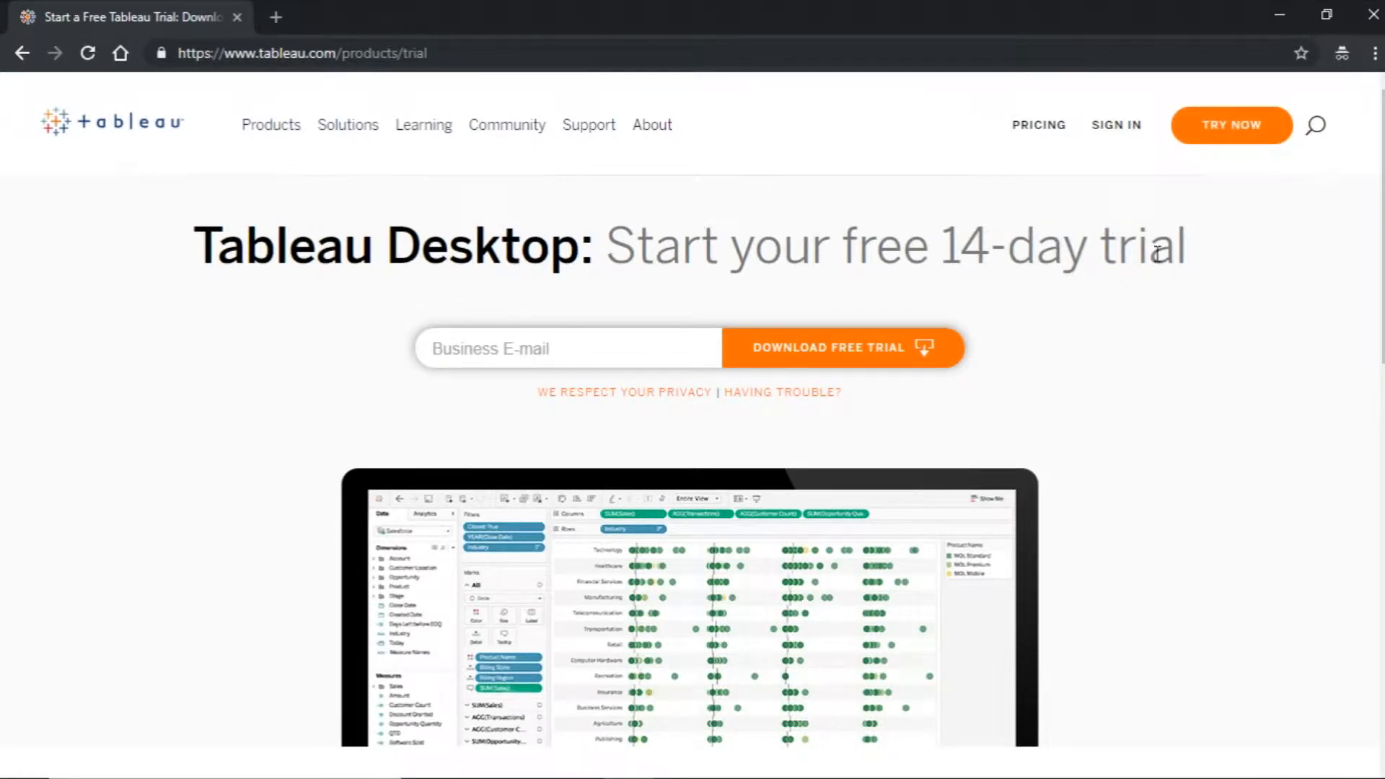
# - Expand and read through the Tableau Desktop, Prep and Server system requirements
pyautogui.scroll(-3)
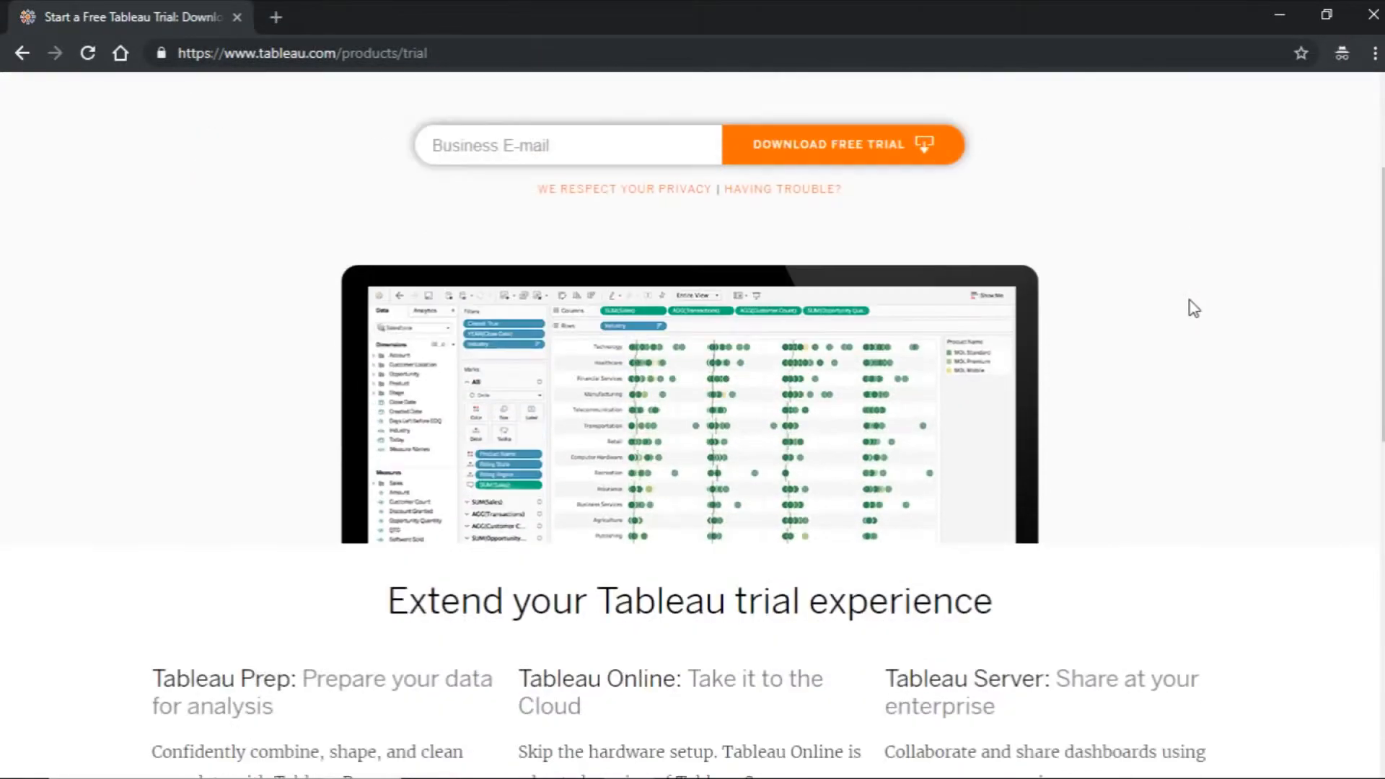
pyautogui.scroll(-3)
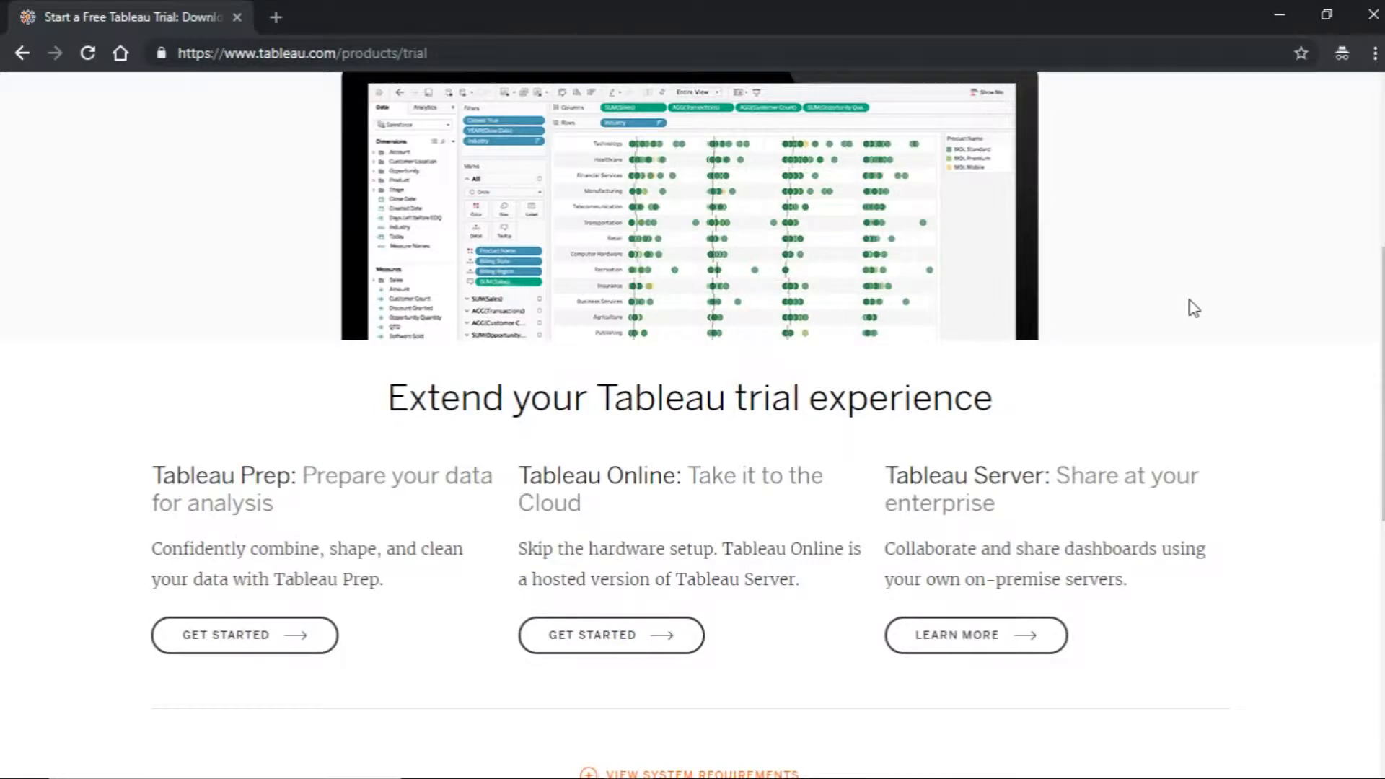
pyautogui.scroll(-3)
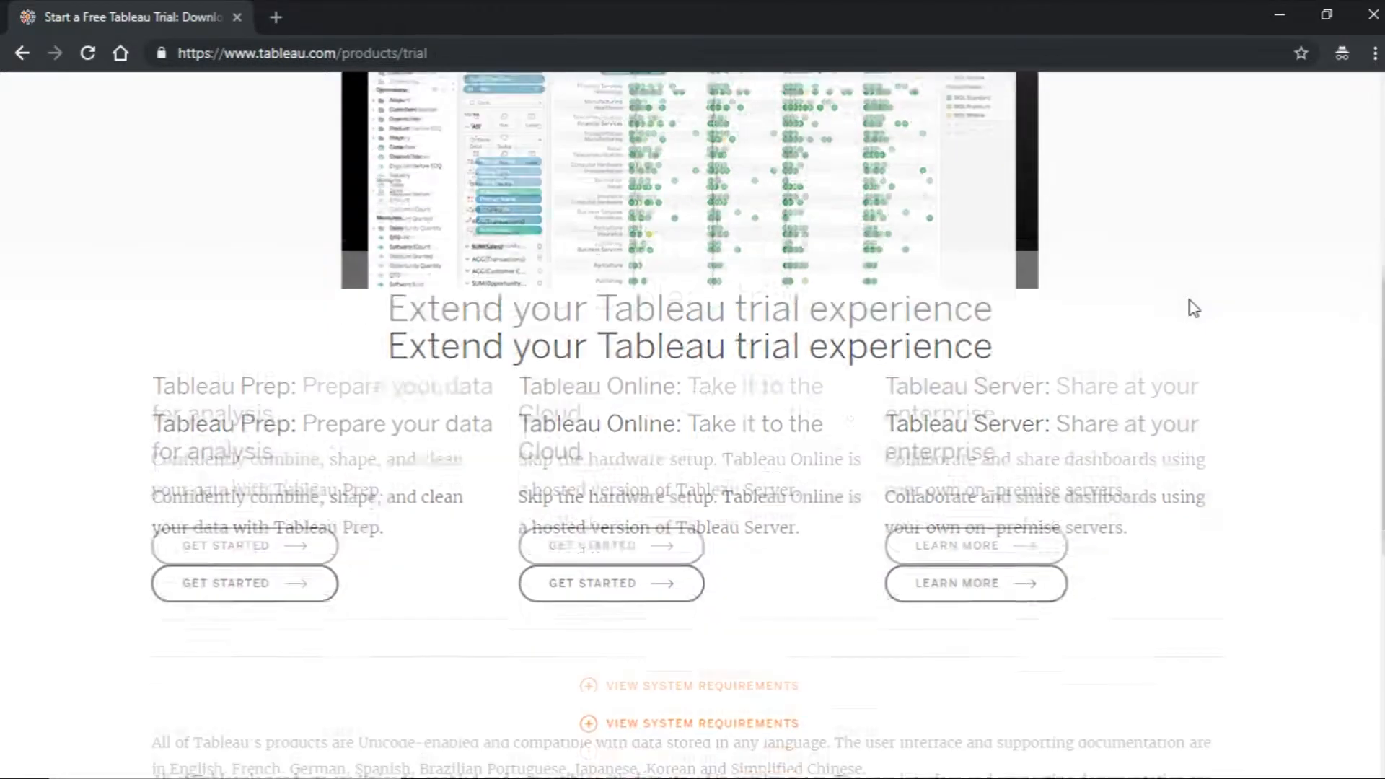
pyautogui.scroll(-3)
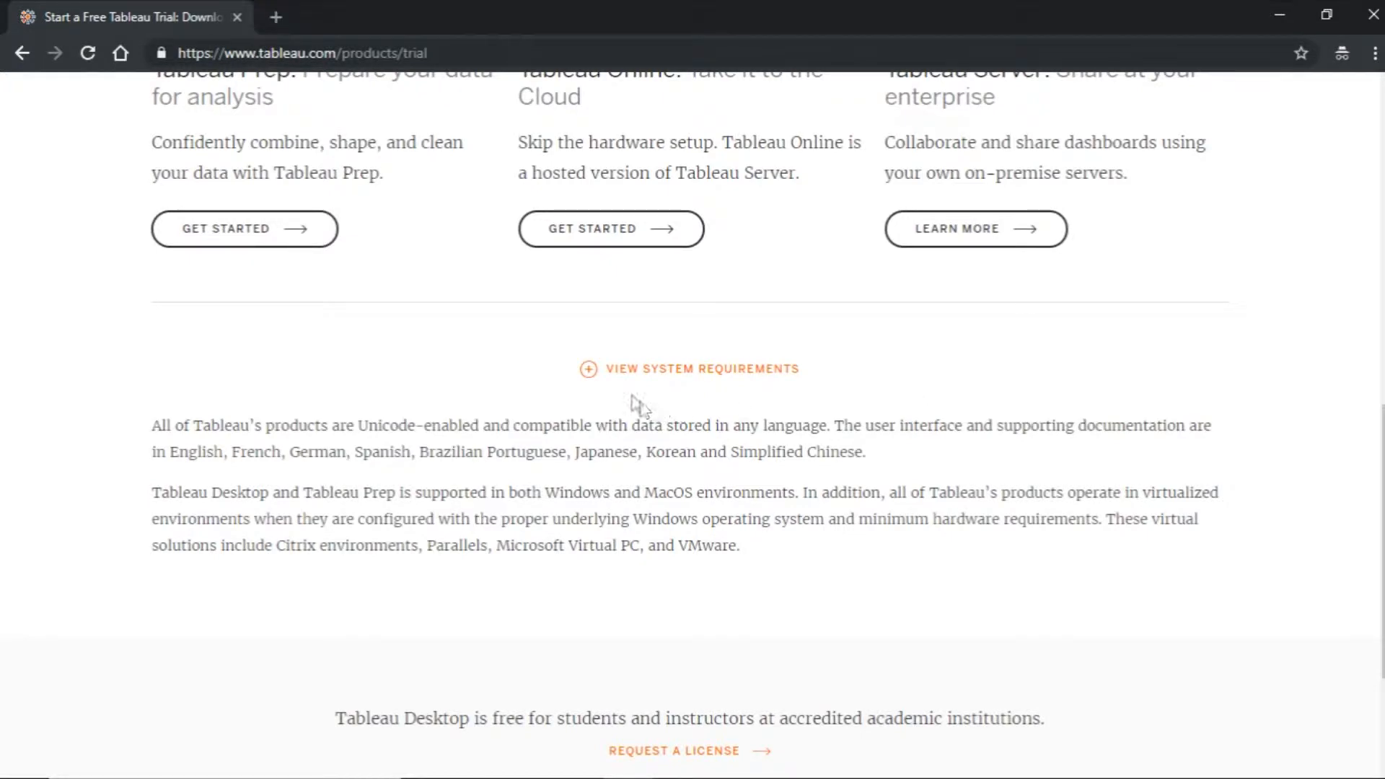
pyautogui.click(688, 368)
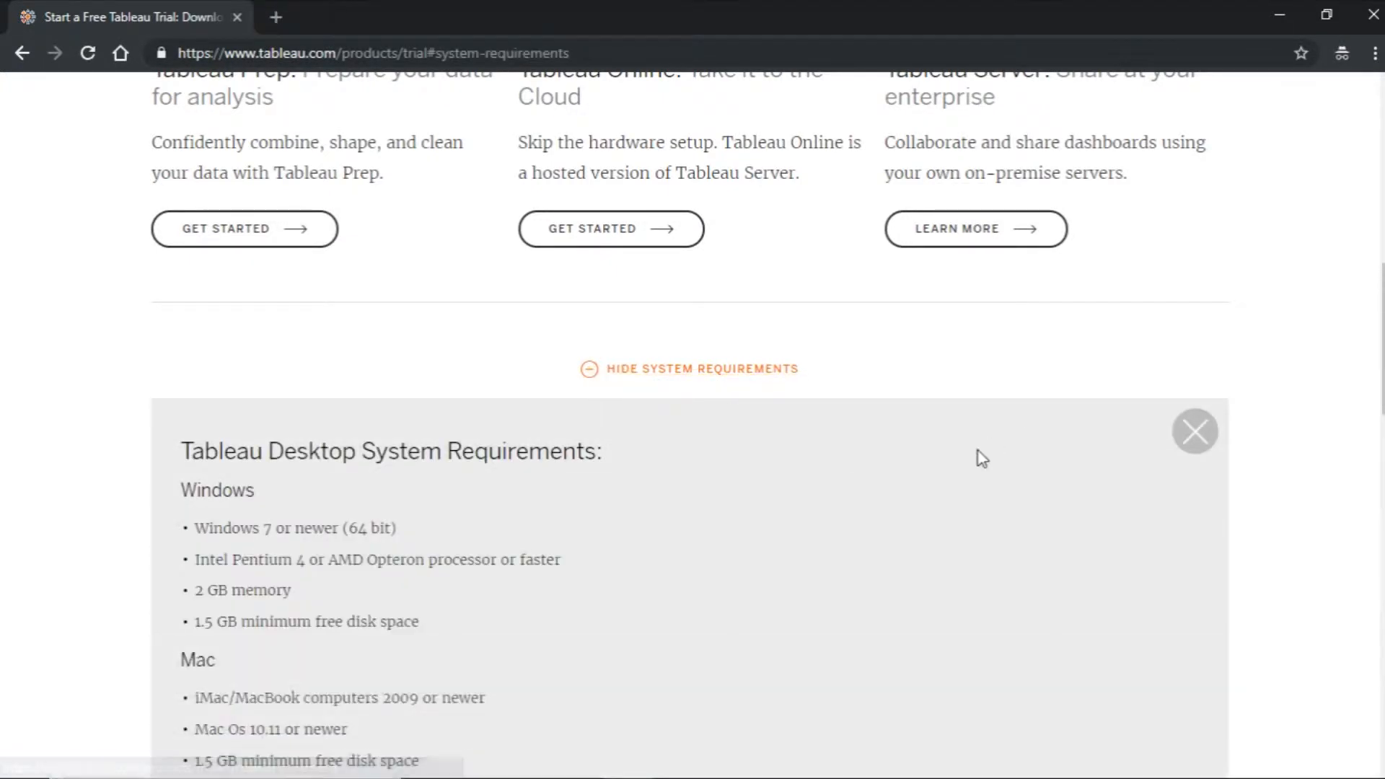
pyautogui.moveTo(983, 471)
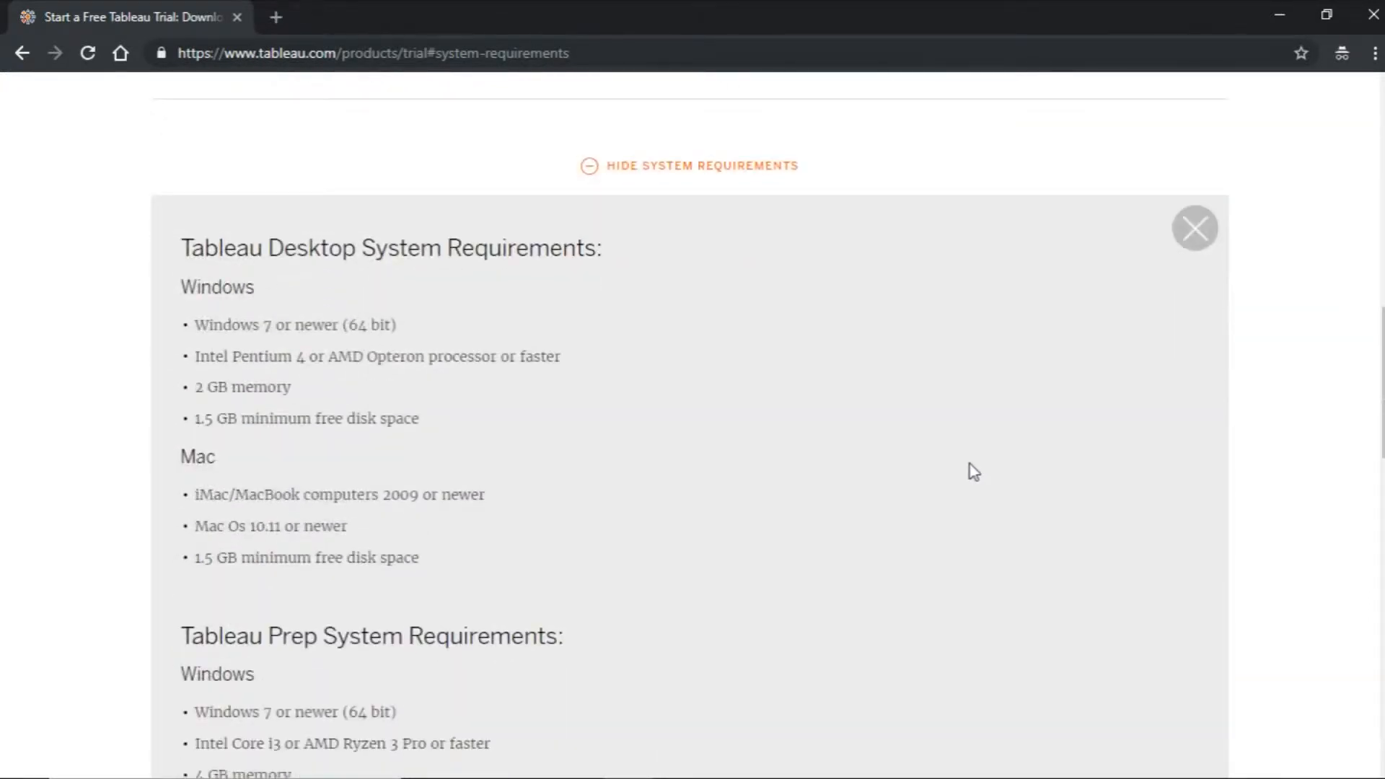
pyautogui.scroll(-3)
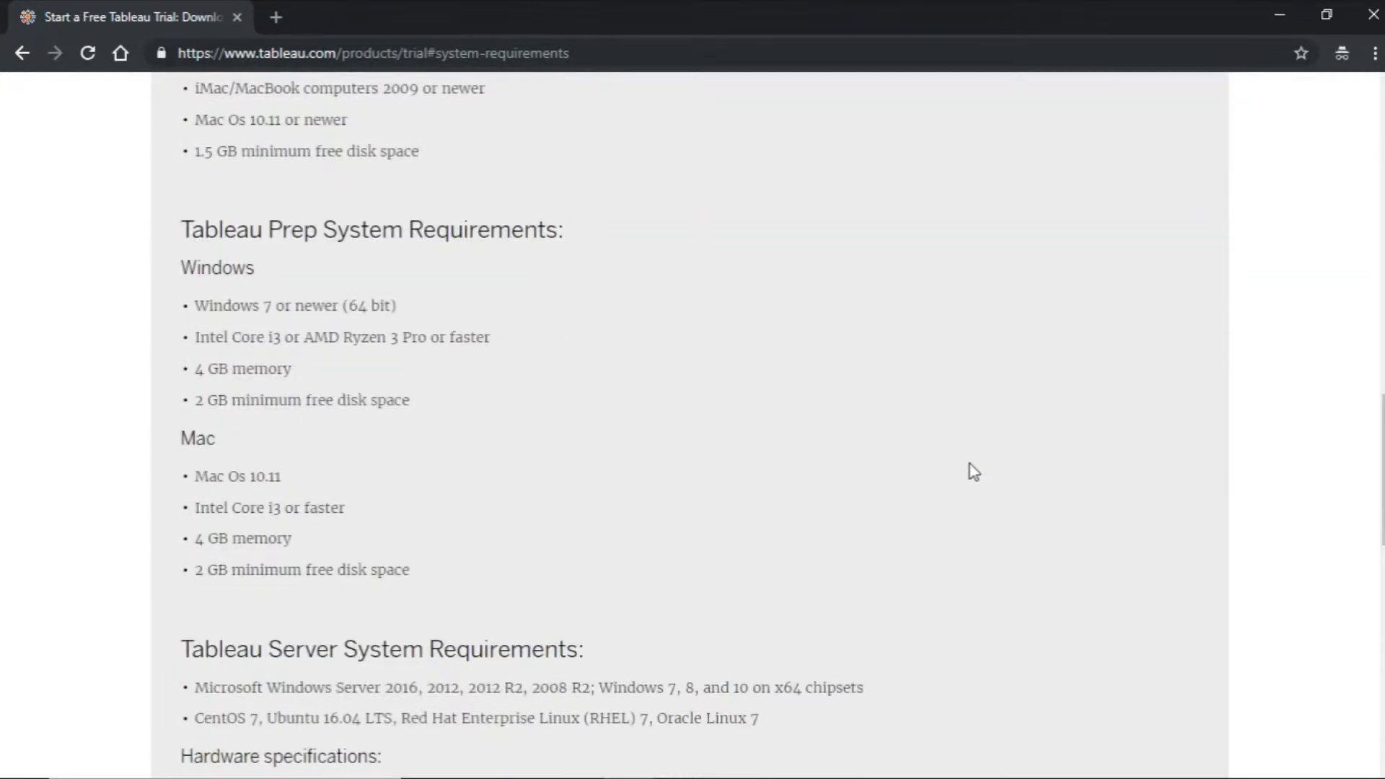
pyautogui.scroll(-3)
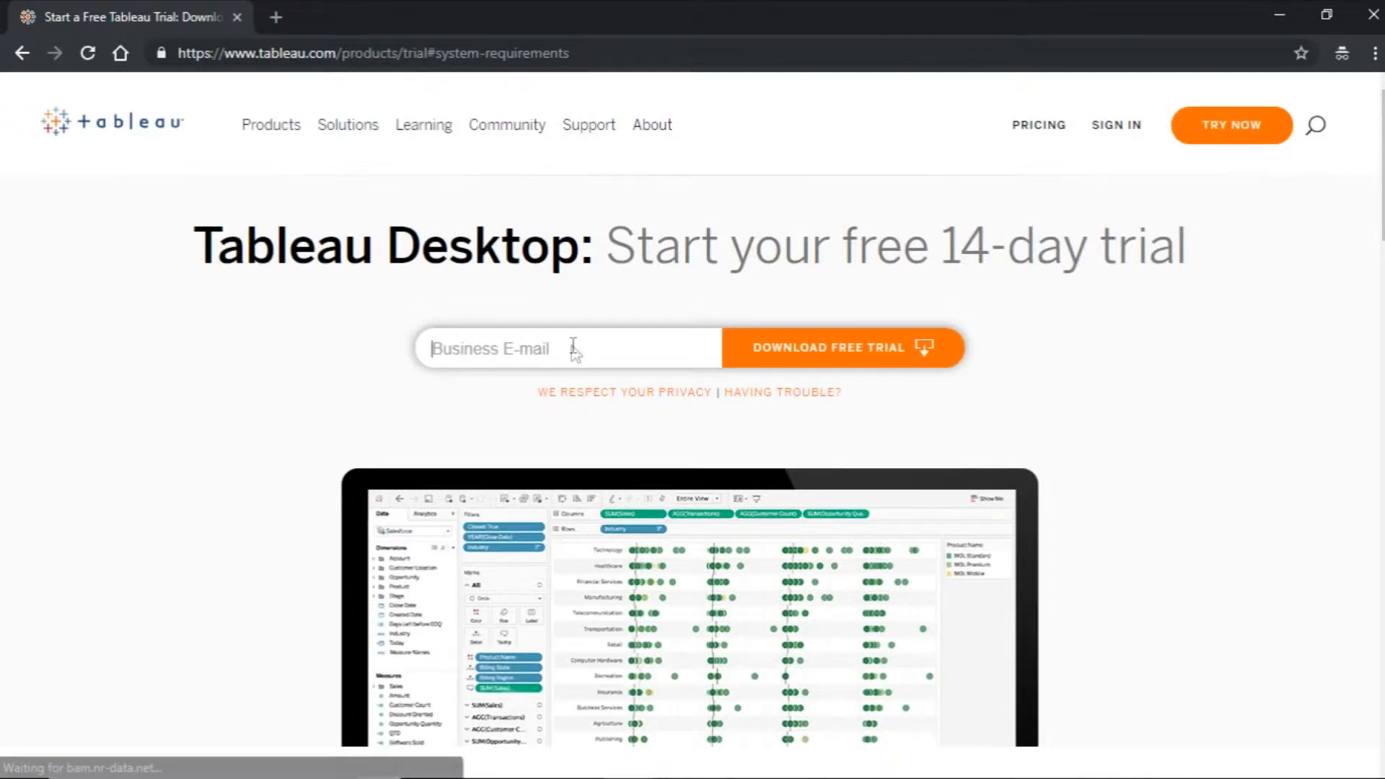
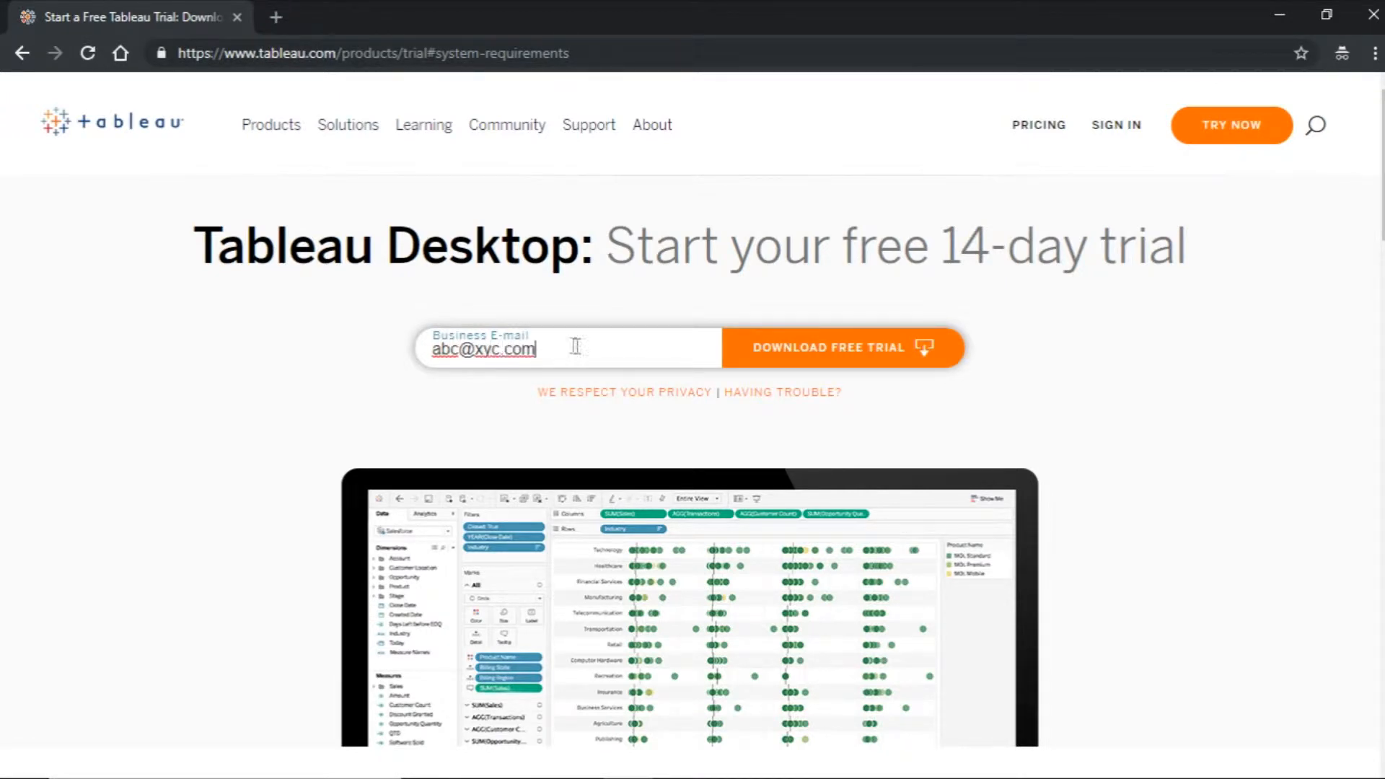
# - Enter a business e-mail ending in c.com and download the TableauDesktop-64bit-2018-3-2.exe installer
pyautogui.moveTo(597, 307)
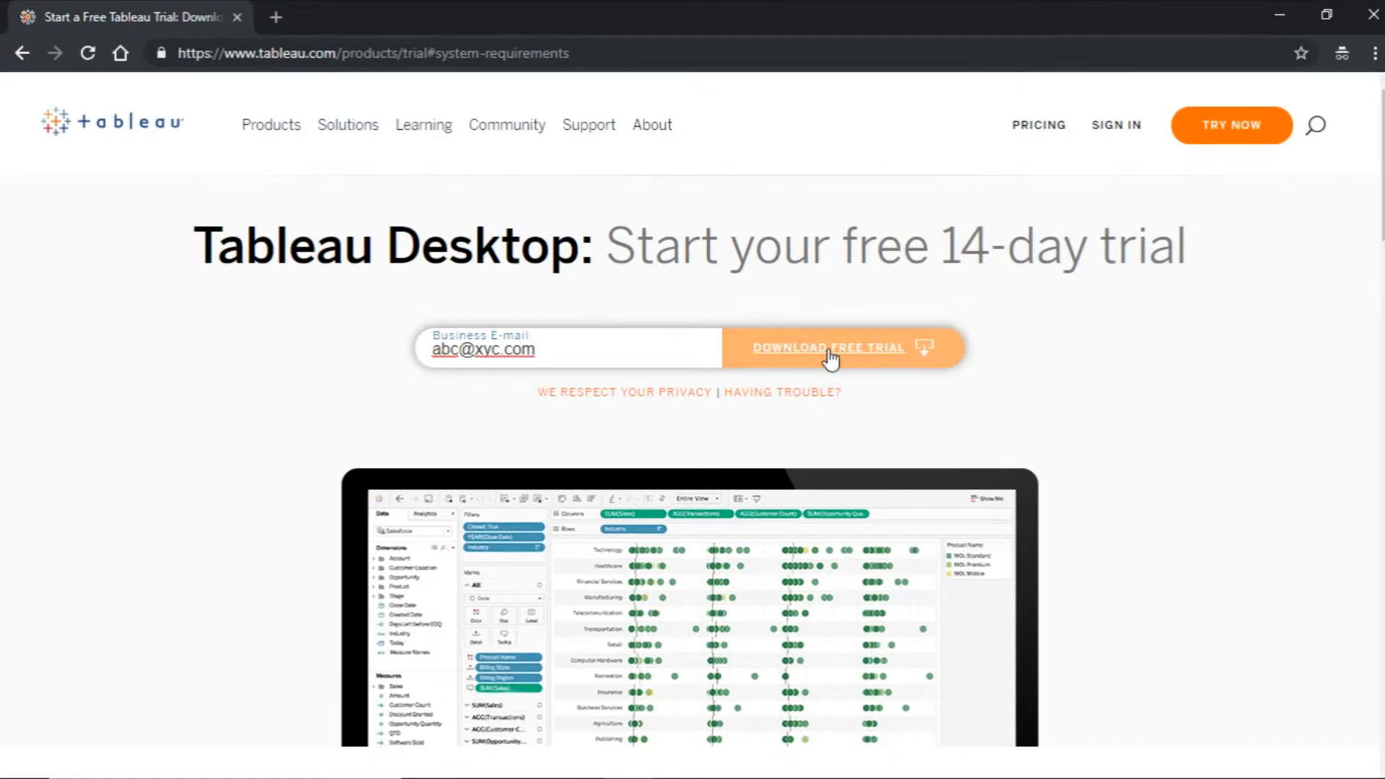
pyautogui.click(827, 347)
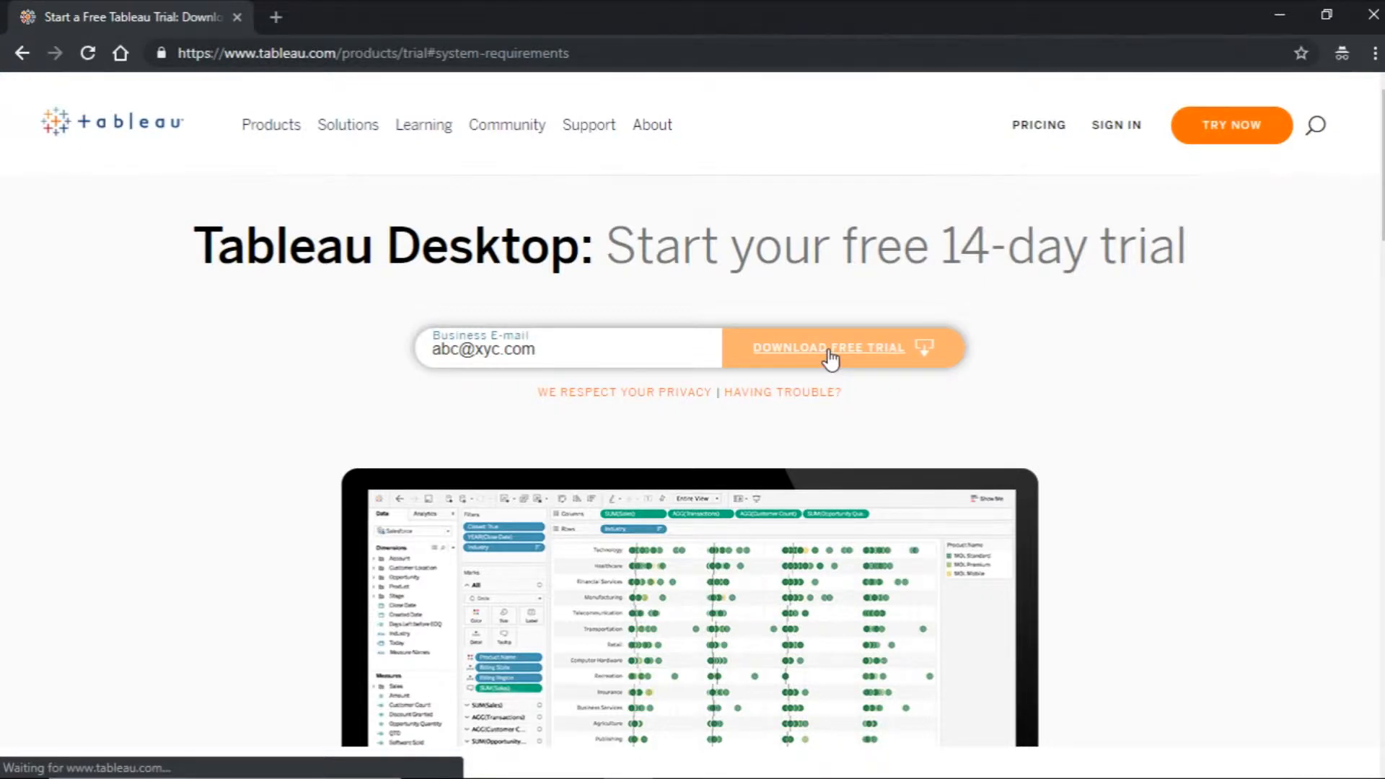
pyautogui.click(829, 346)
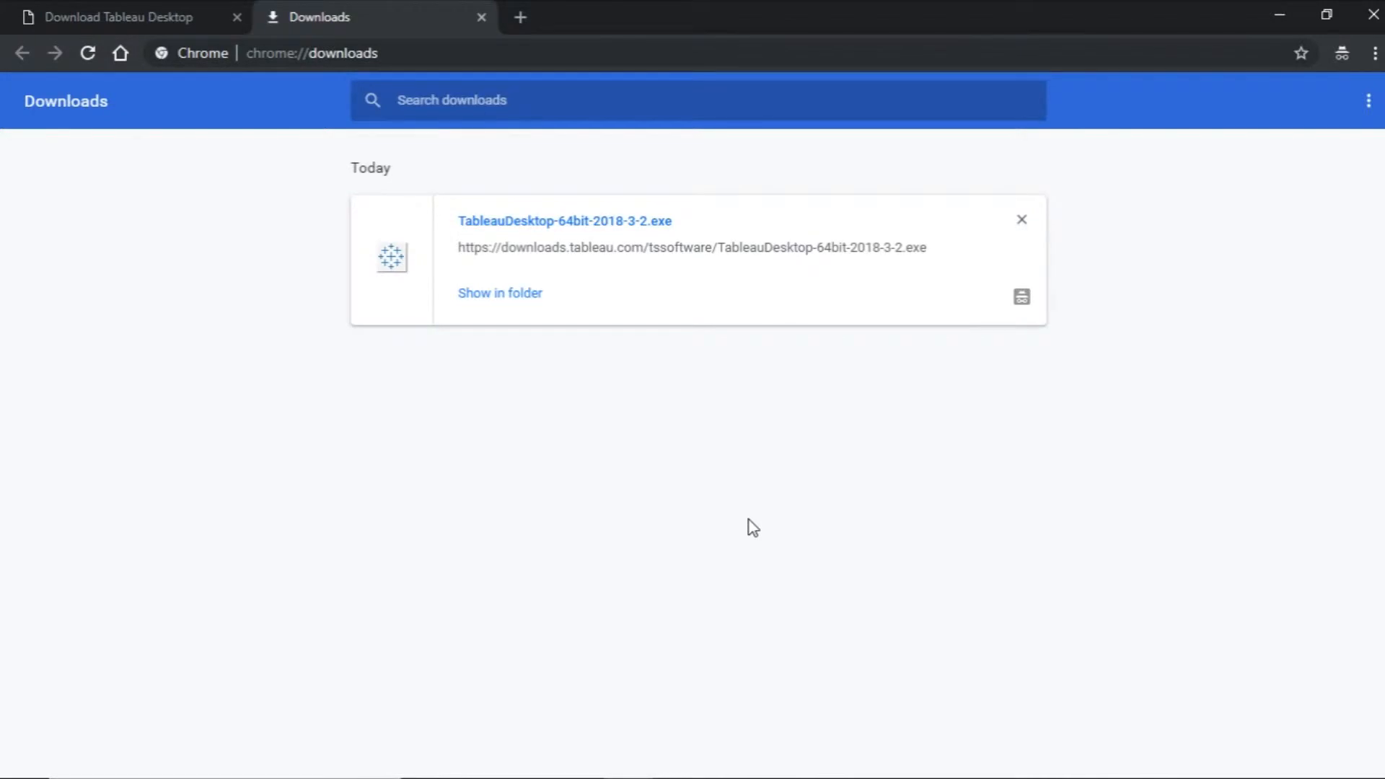
pyautogui.moveTo(606, 399)
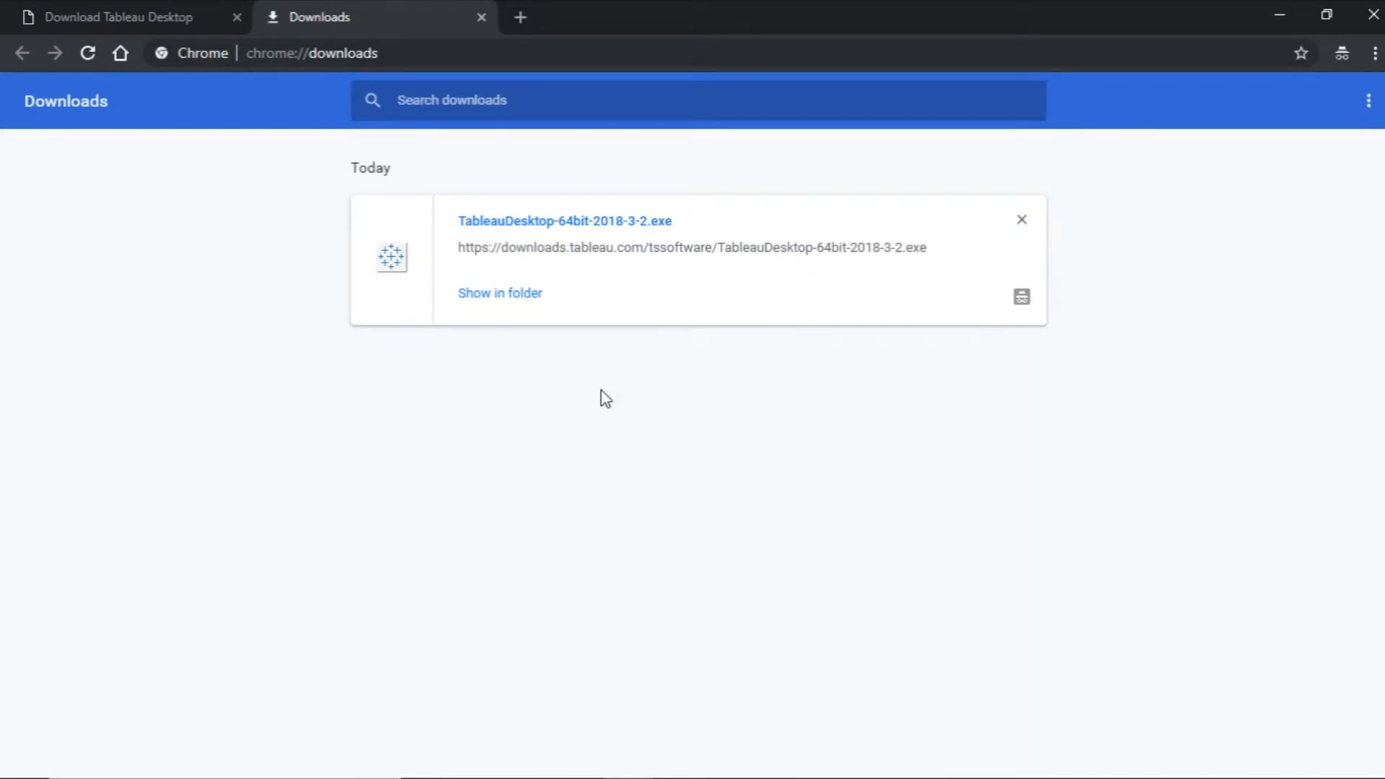
# - Reveal the 366 MB TableauDesktop-64bit-2018-3-2 installer in its Downloads folder
pyautogui.click(499, 292)
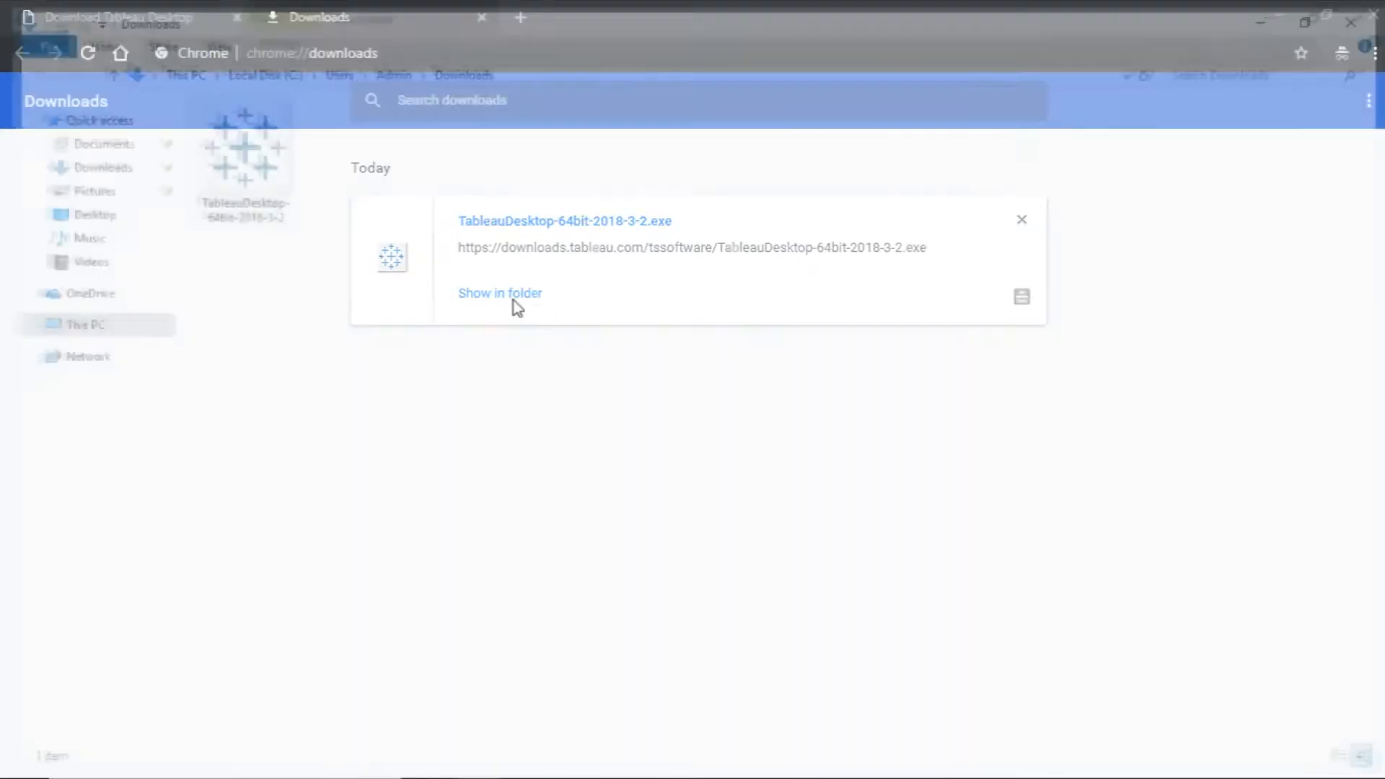
pyautogui.click(499, 292)
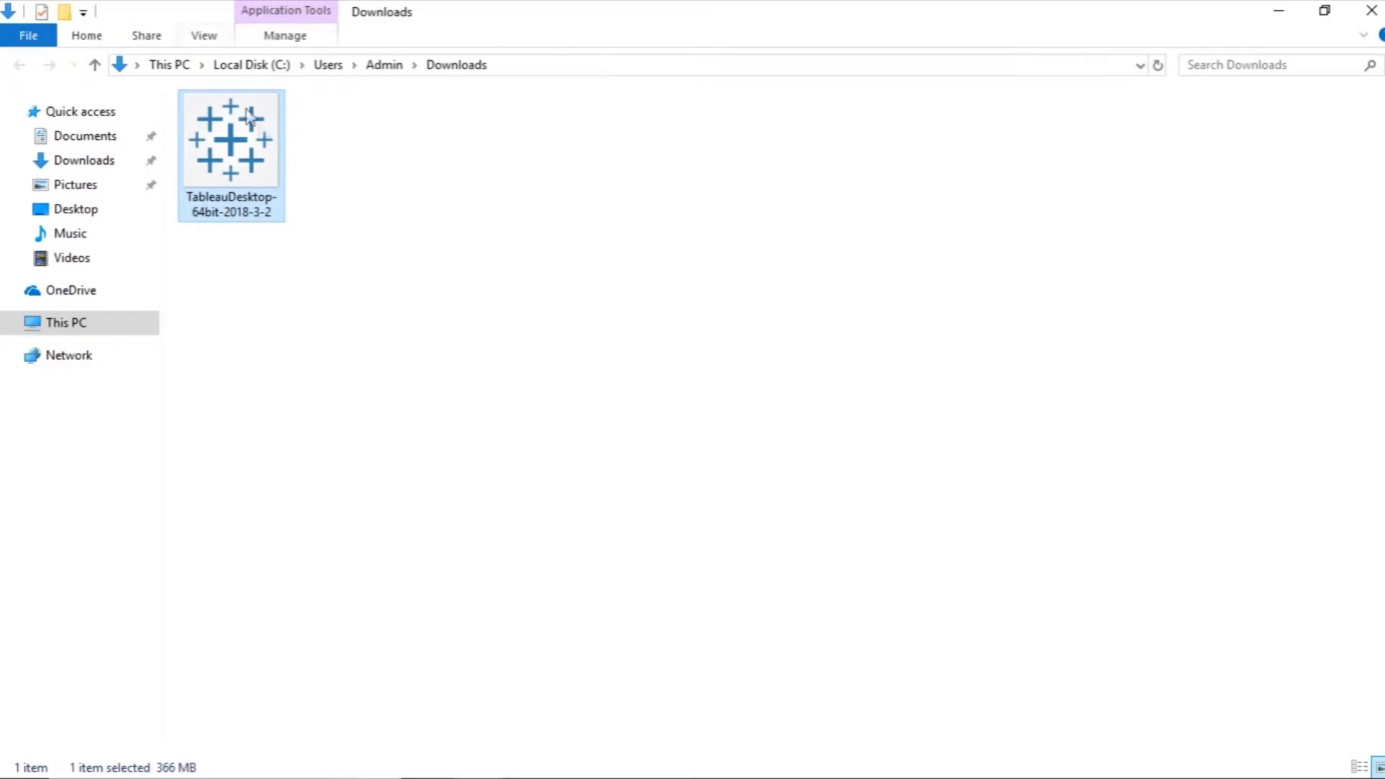
# - Run the installer, read and accept the license terms, and install Tableau Desktop
pyautogui.doubleClick(231, 142)
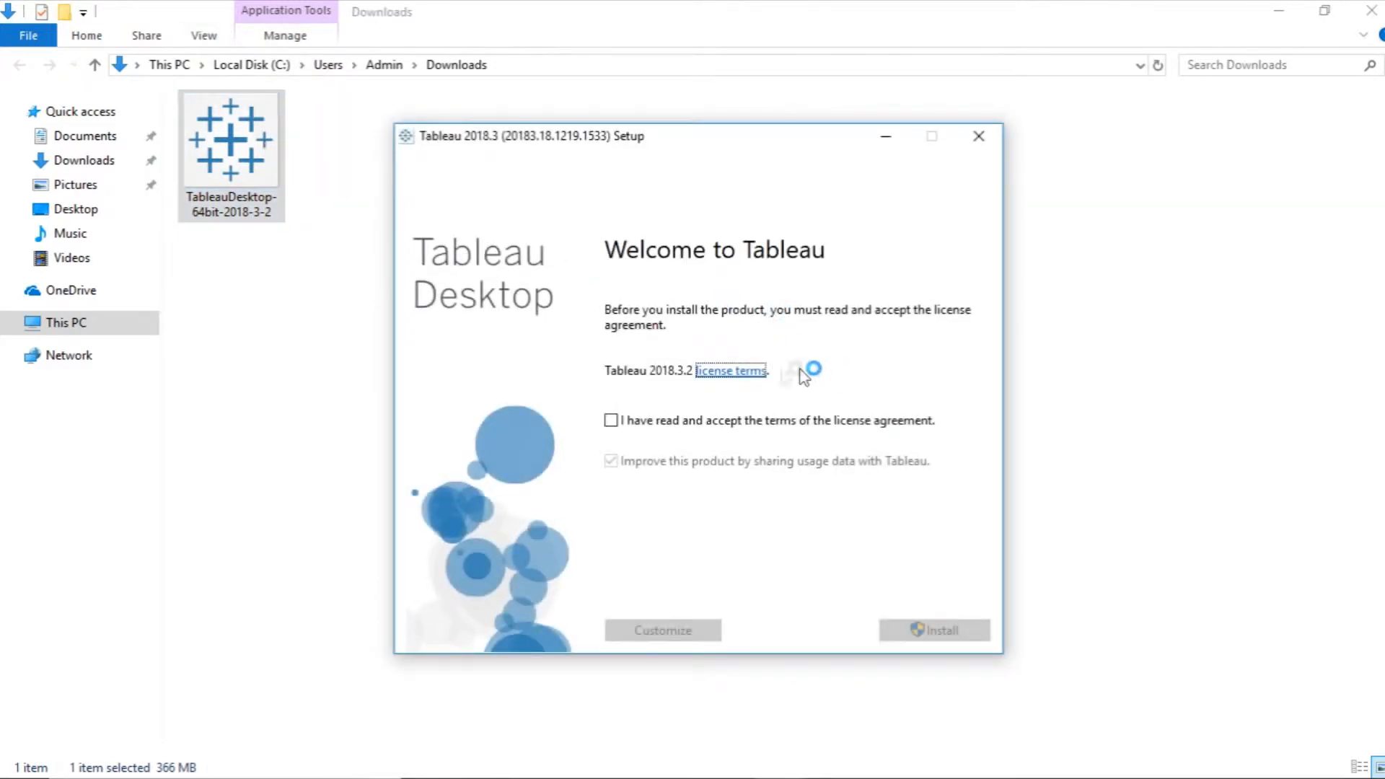
pyautogui.click(729, 370)
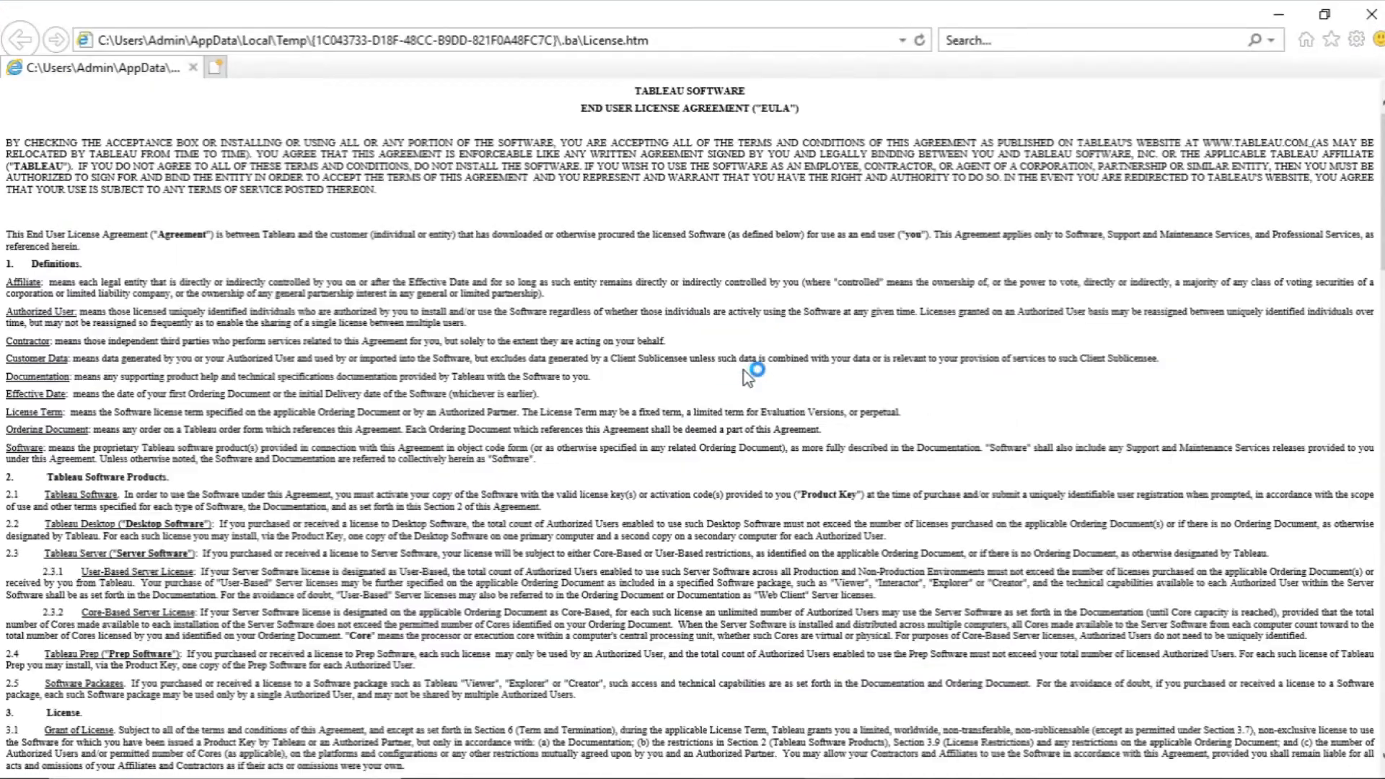
pyautogui.scroll(-3)
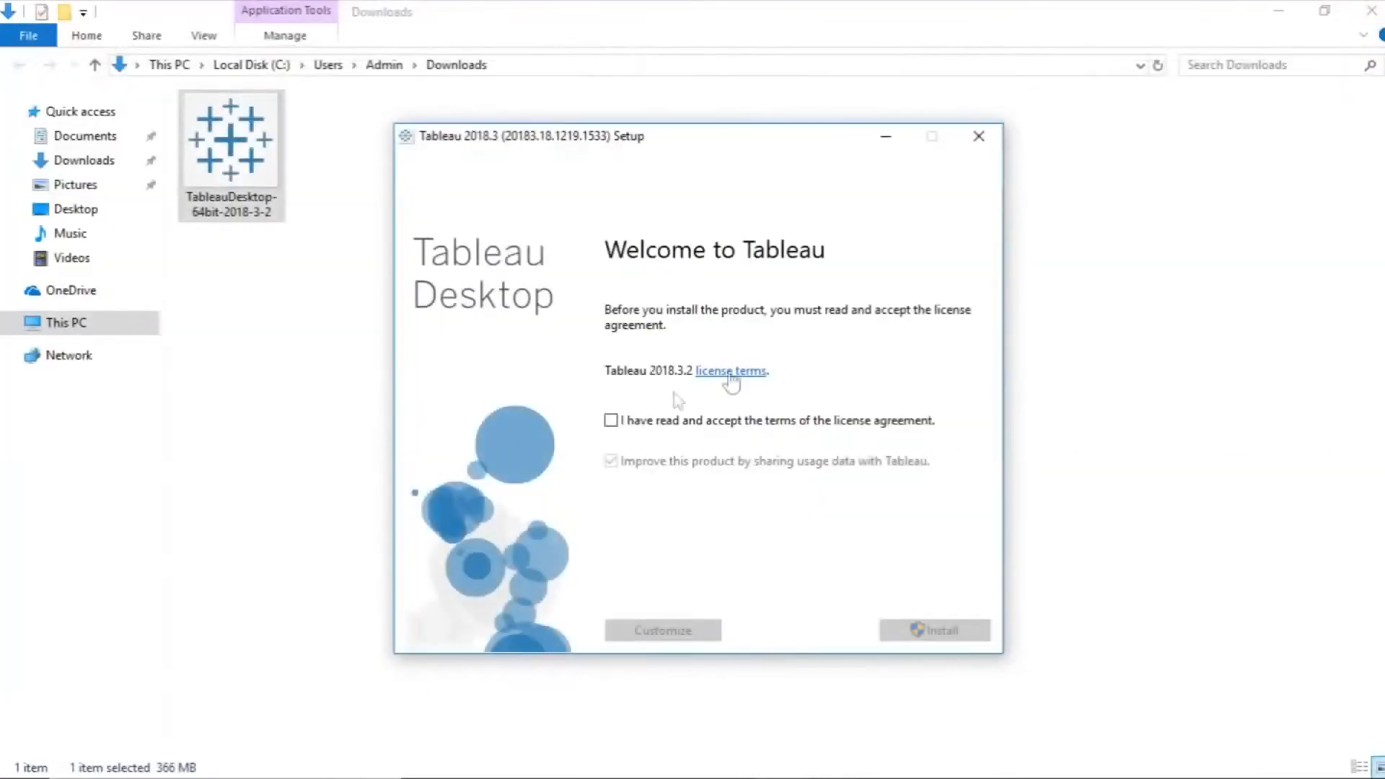
pyautogui.click(610, 421)
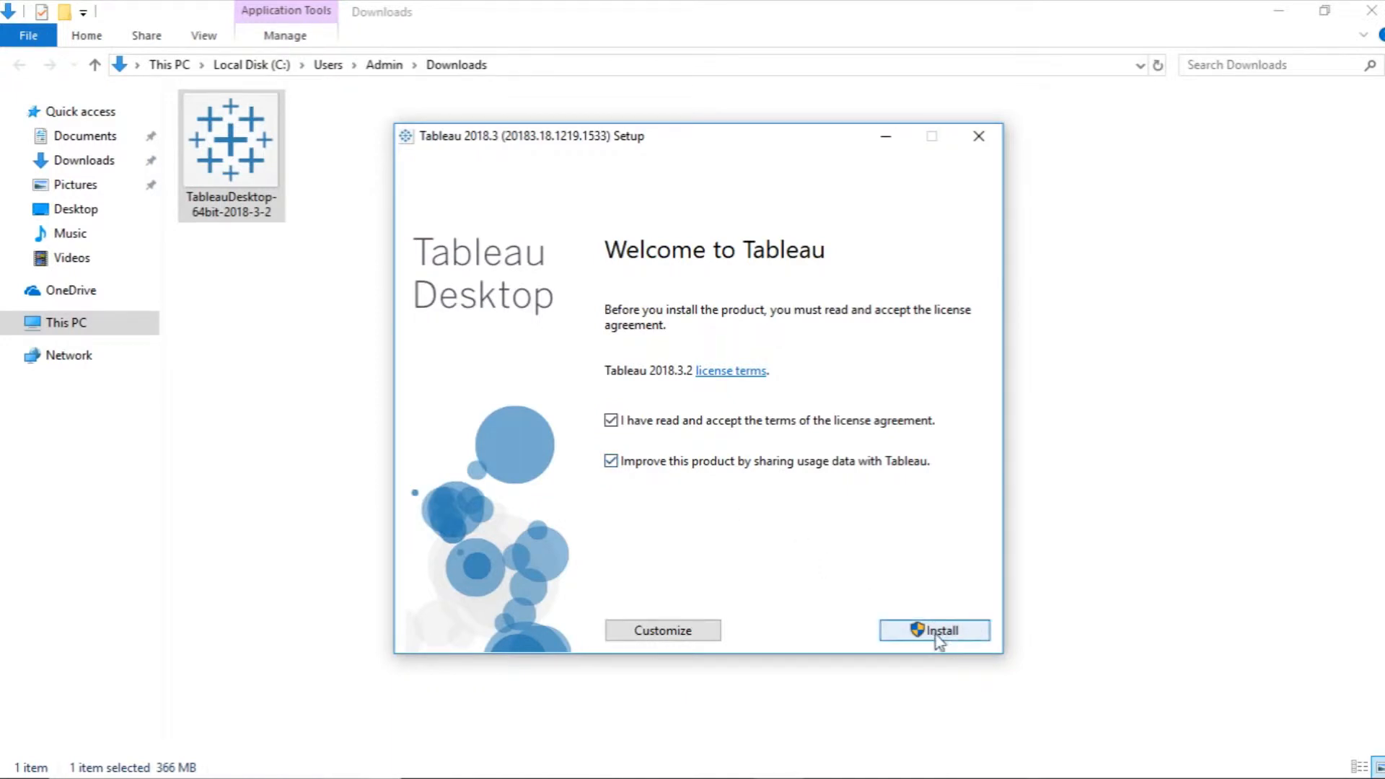
pyautogui.click(935, 630)
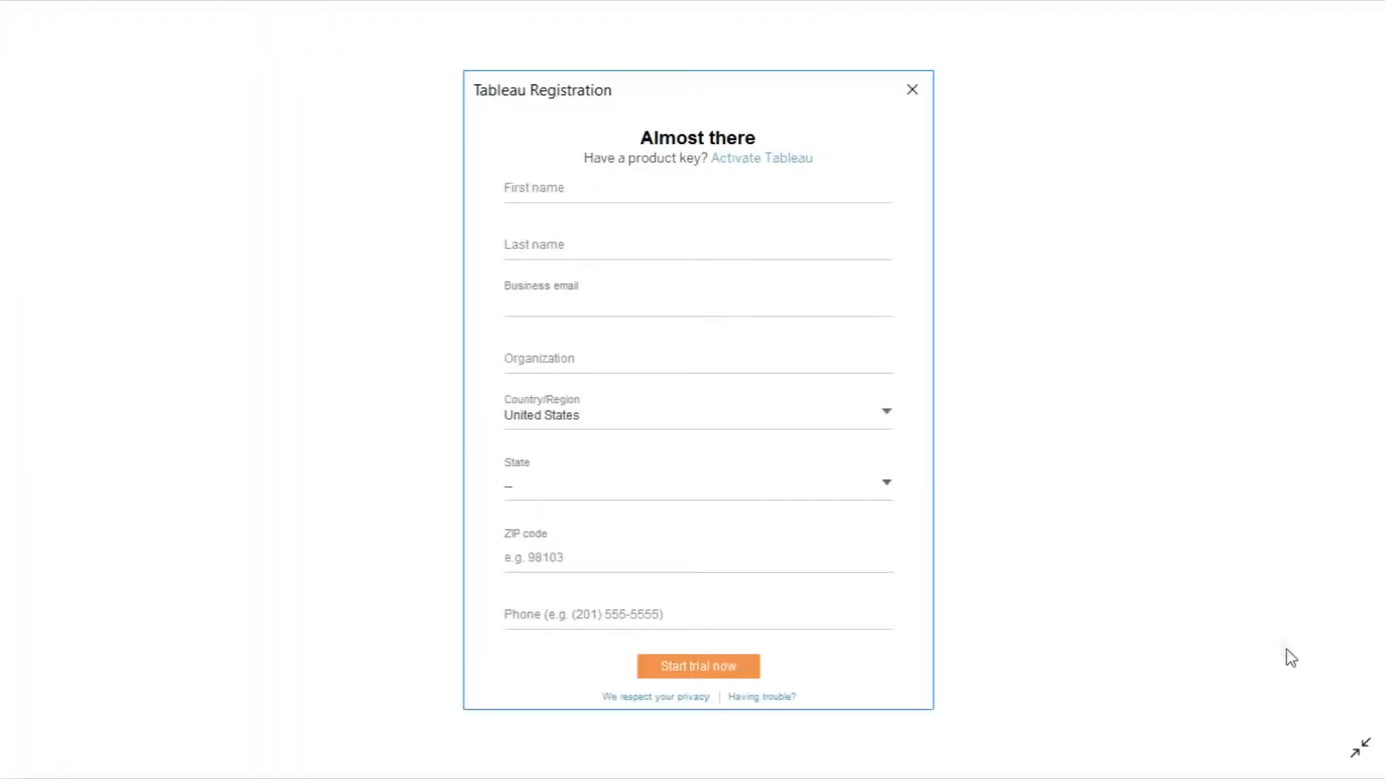
pyautogui.moveTo(1091, 425)
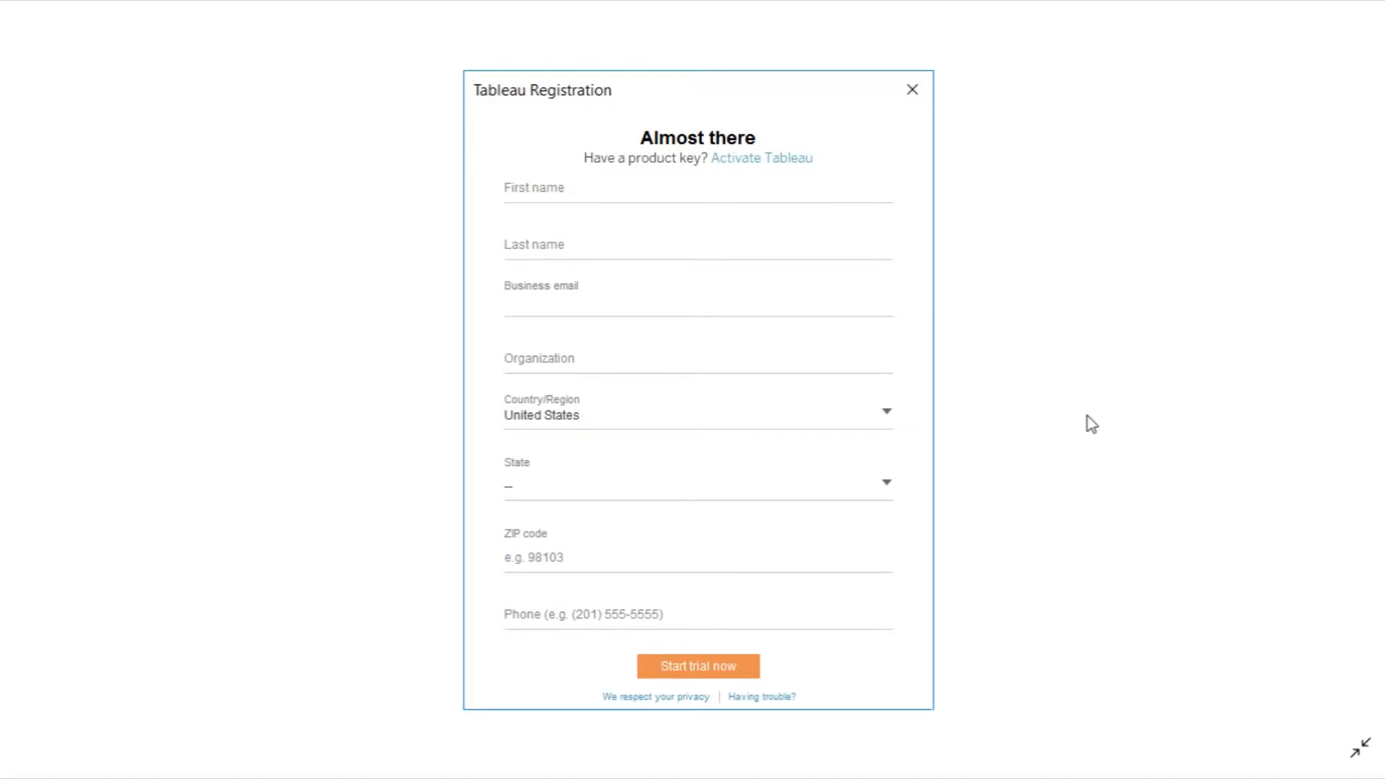
pyautogui.moveTo(766, 162)
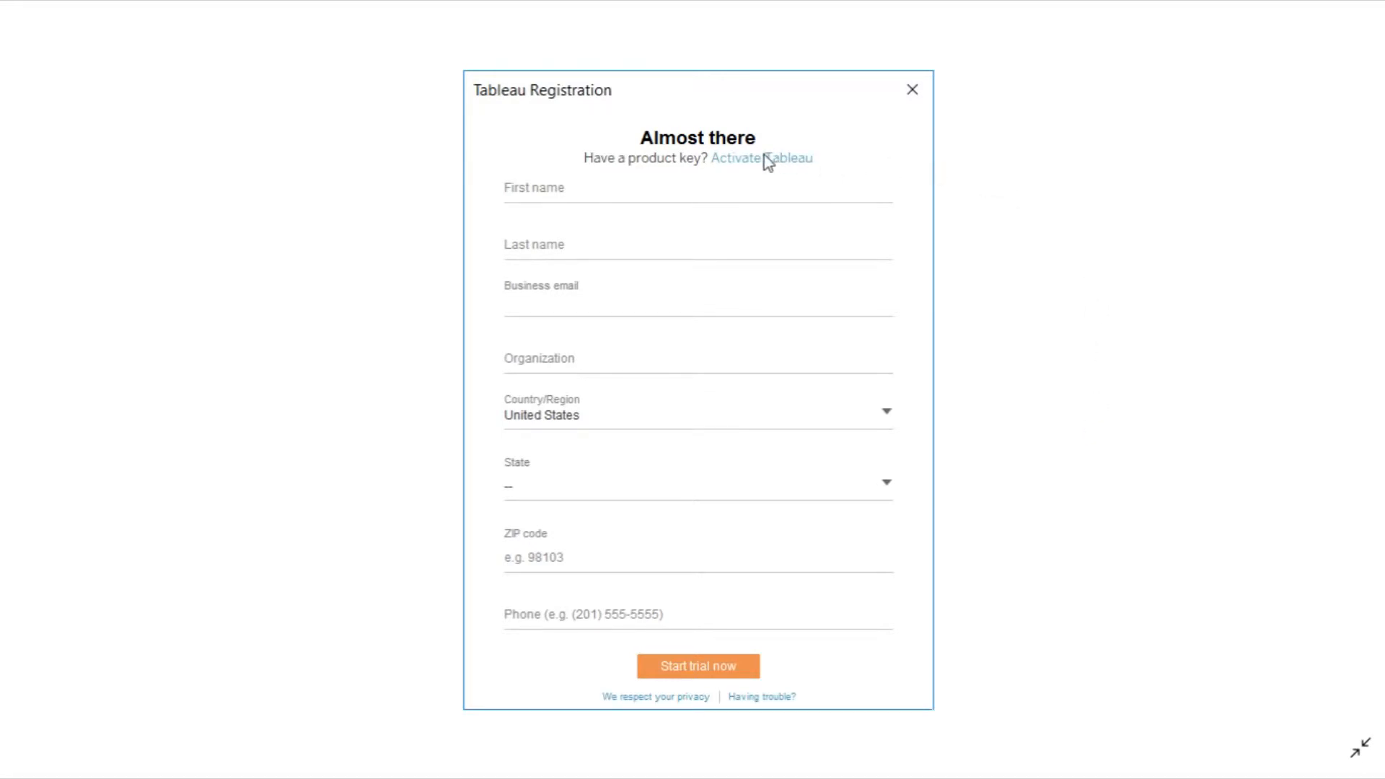
pyautogui.moveTo(803, 191)
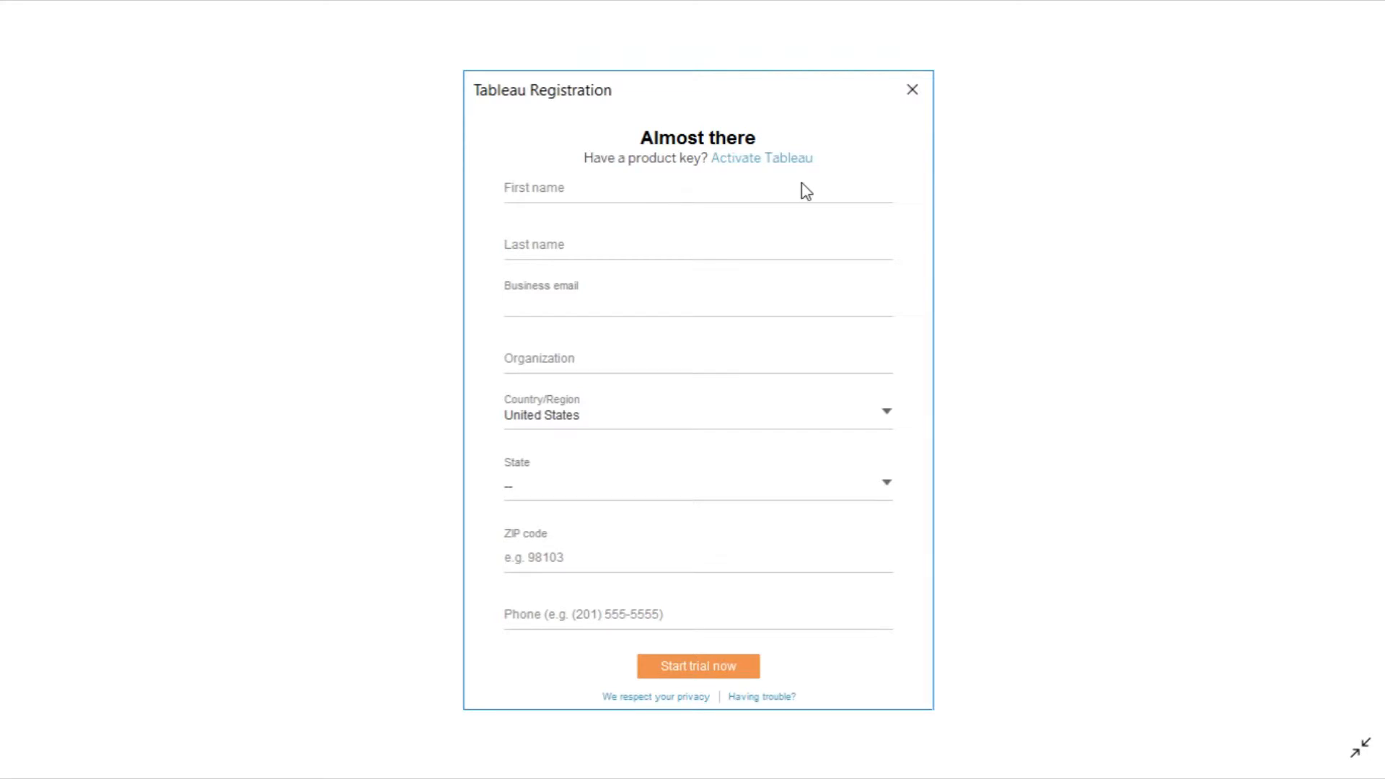
pyautogui.moveTo(716, 669)
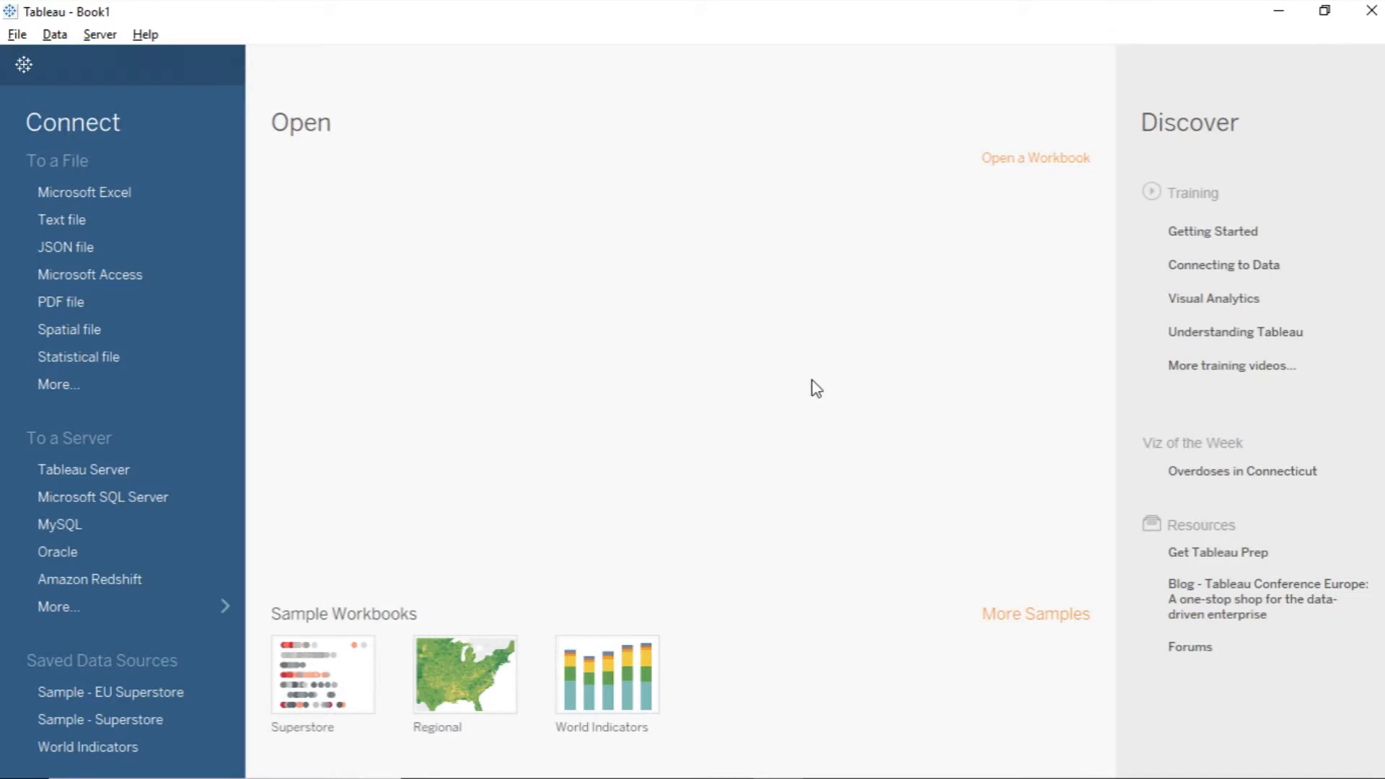
pyautogui.moveTo(226, 153)
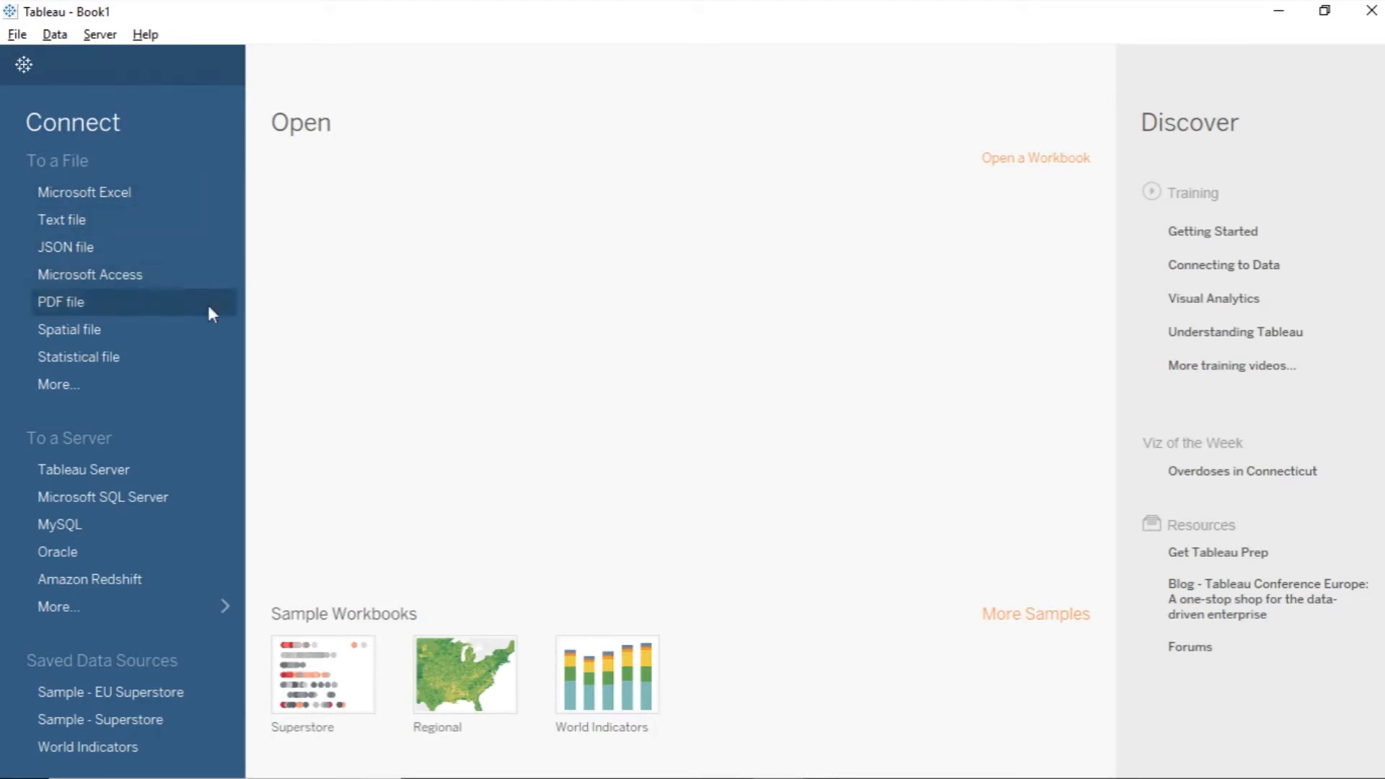
pyautogui.moveTo(208, 384)
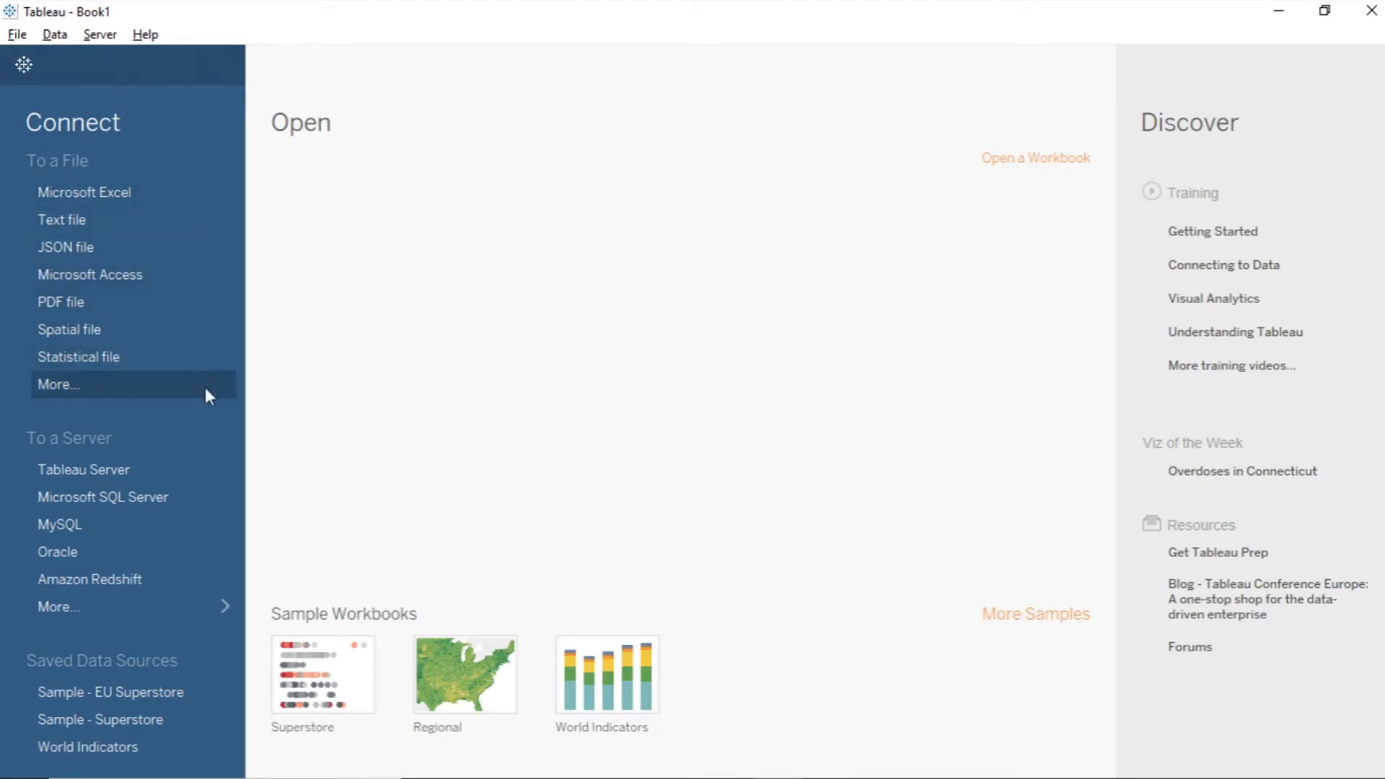
pyautogui.moveTo(636, 405)
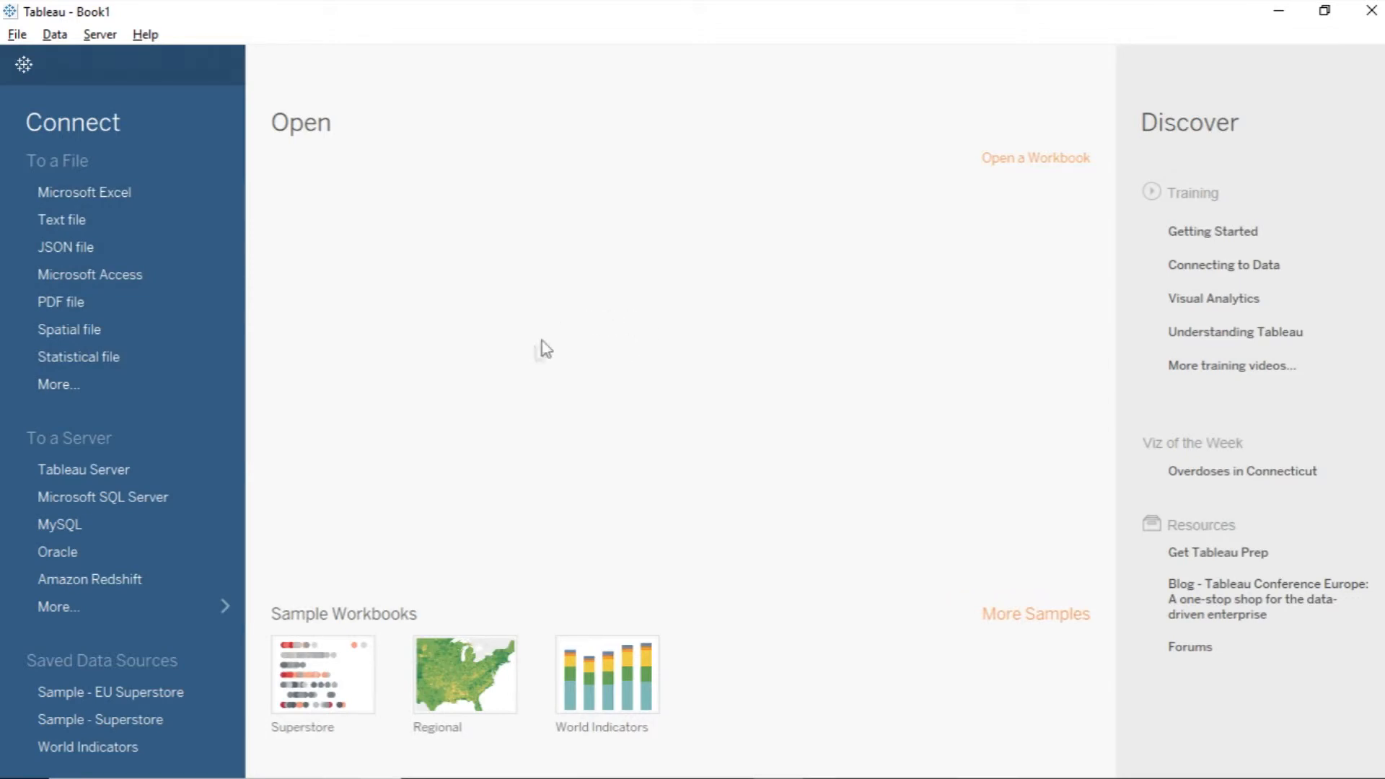
pyautogui.moveTo(585, 440)
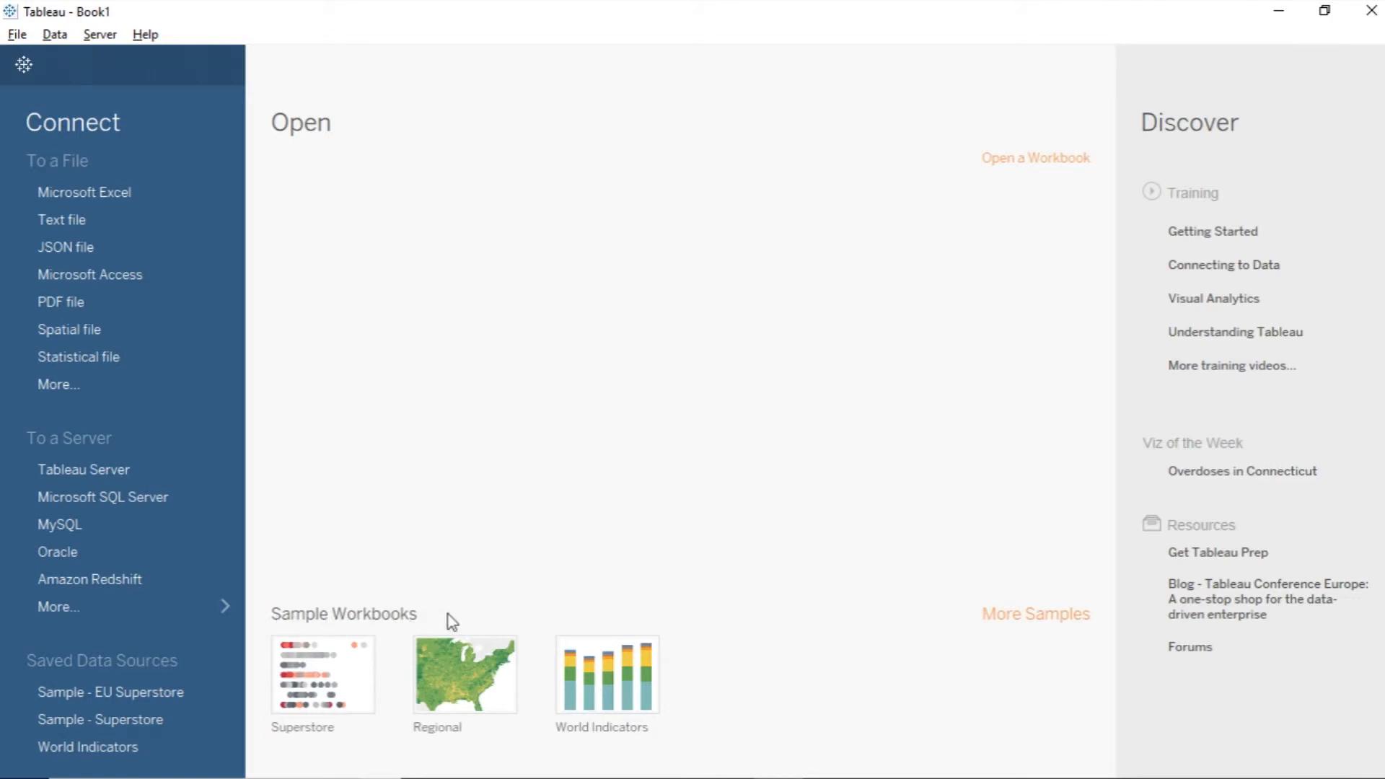
pyautogui.moveTo(745, 416)
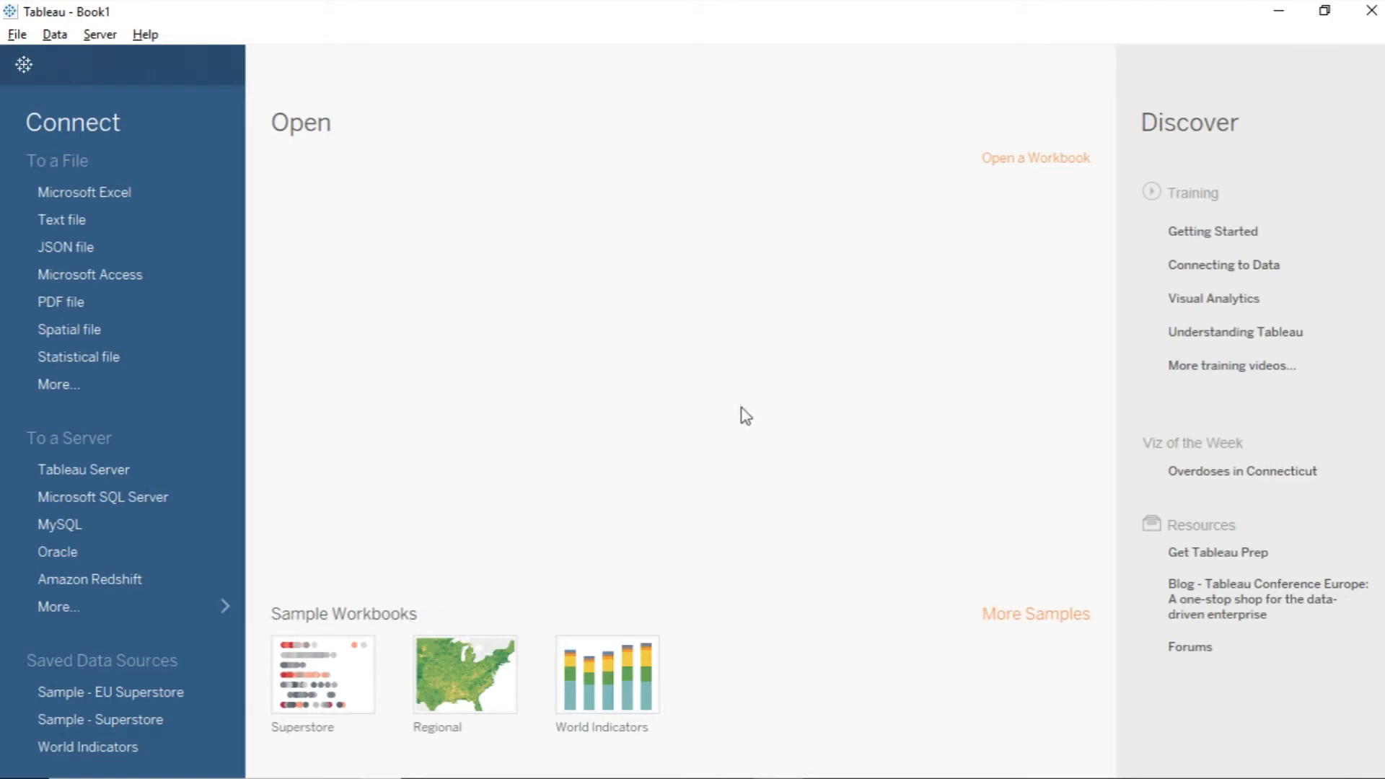
pyautogui.moveTo(1322, 147)
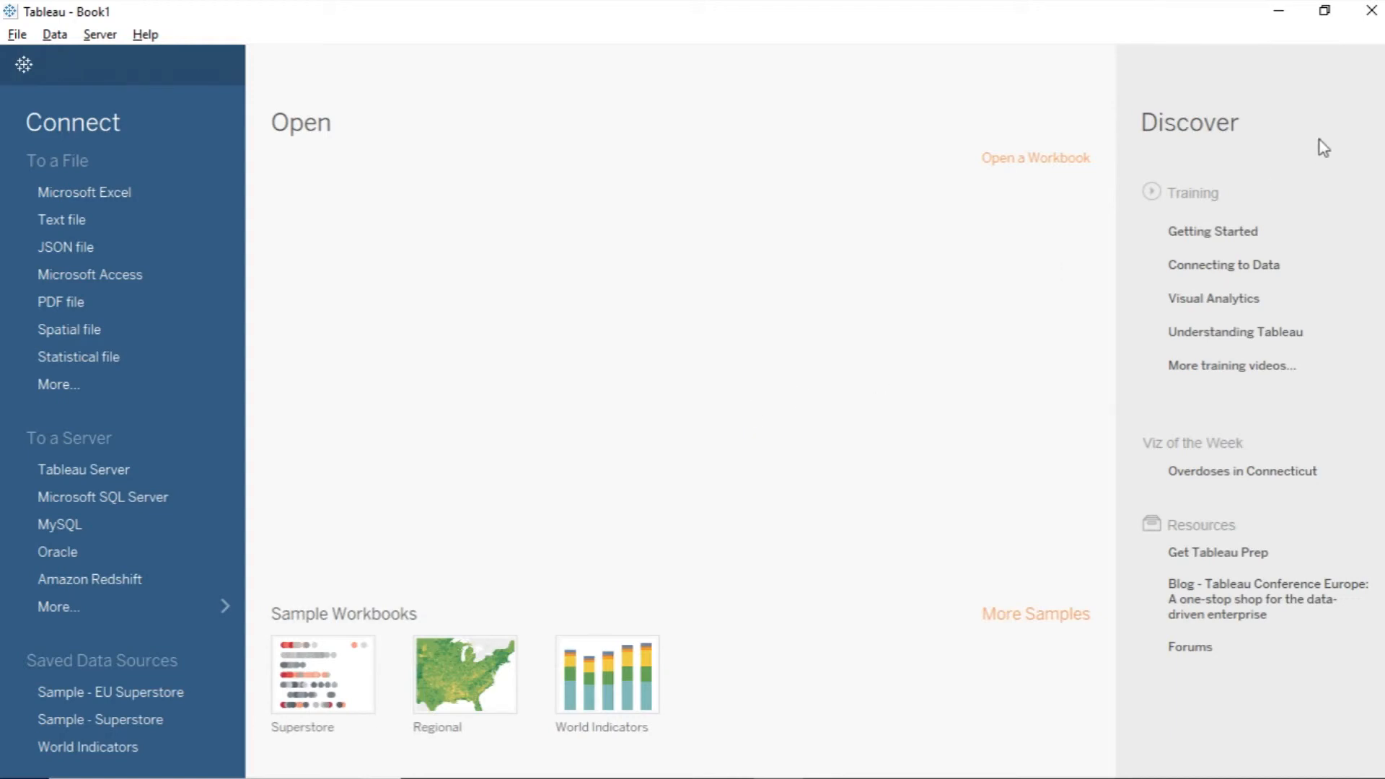
pyautogui.moveTo(738, 371)
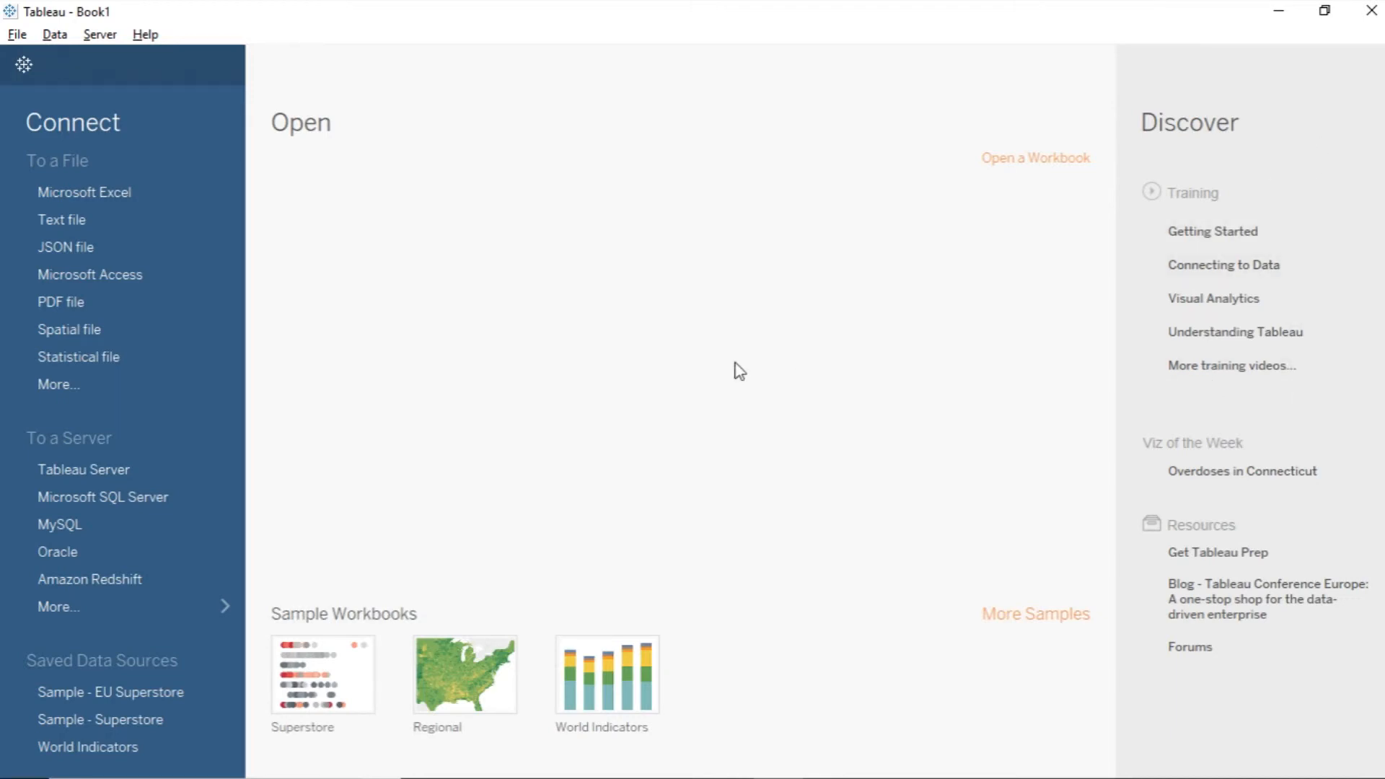
pyautogui.moveTo(268, 62)
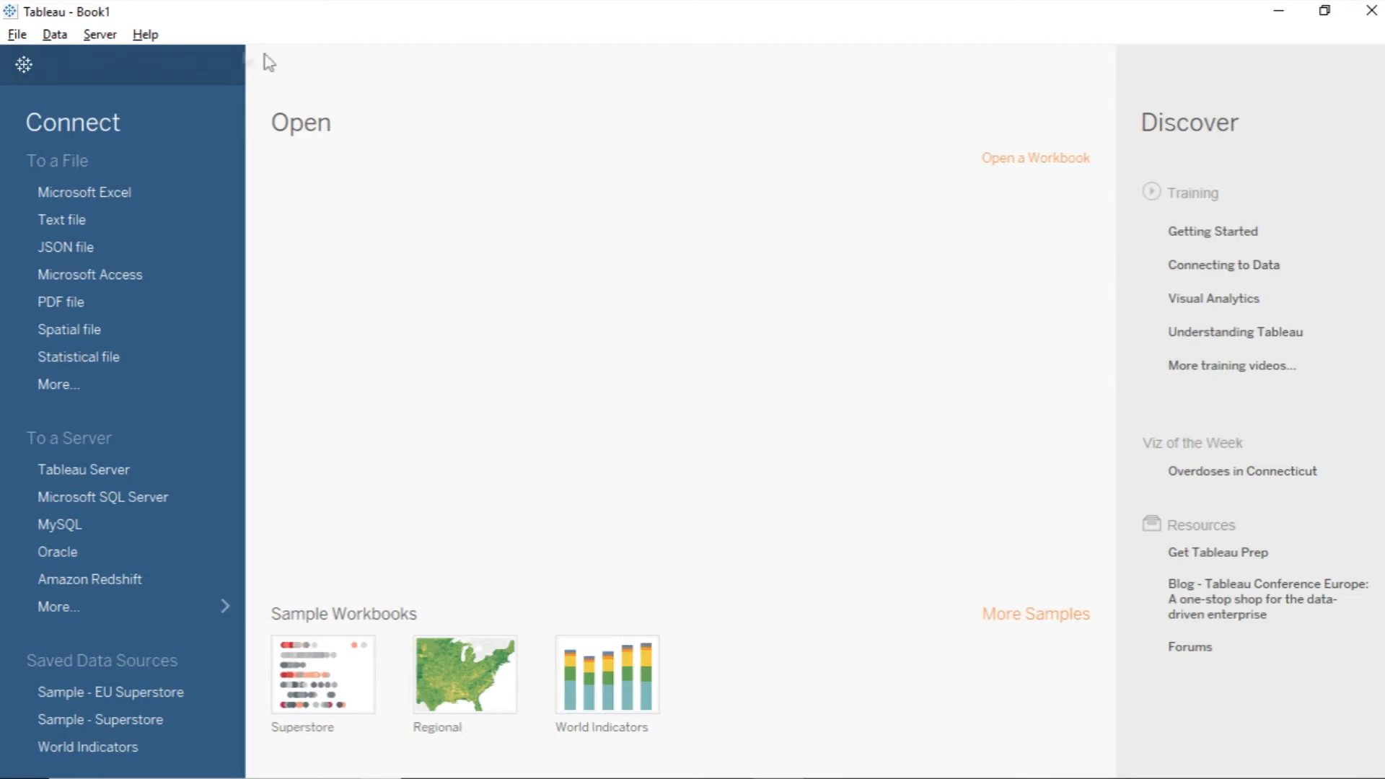
pyautogui.click(144, 35)
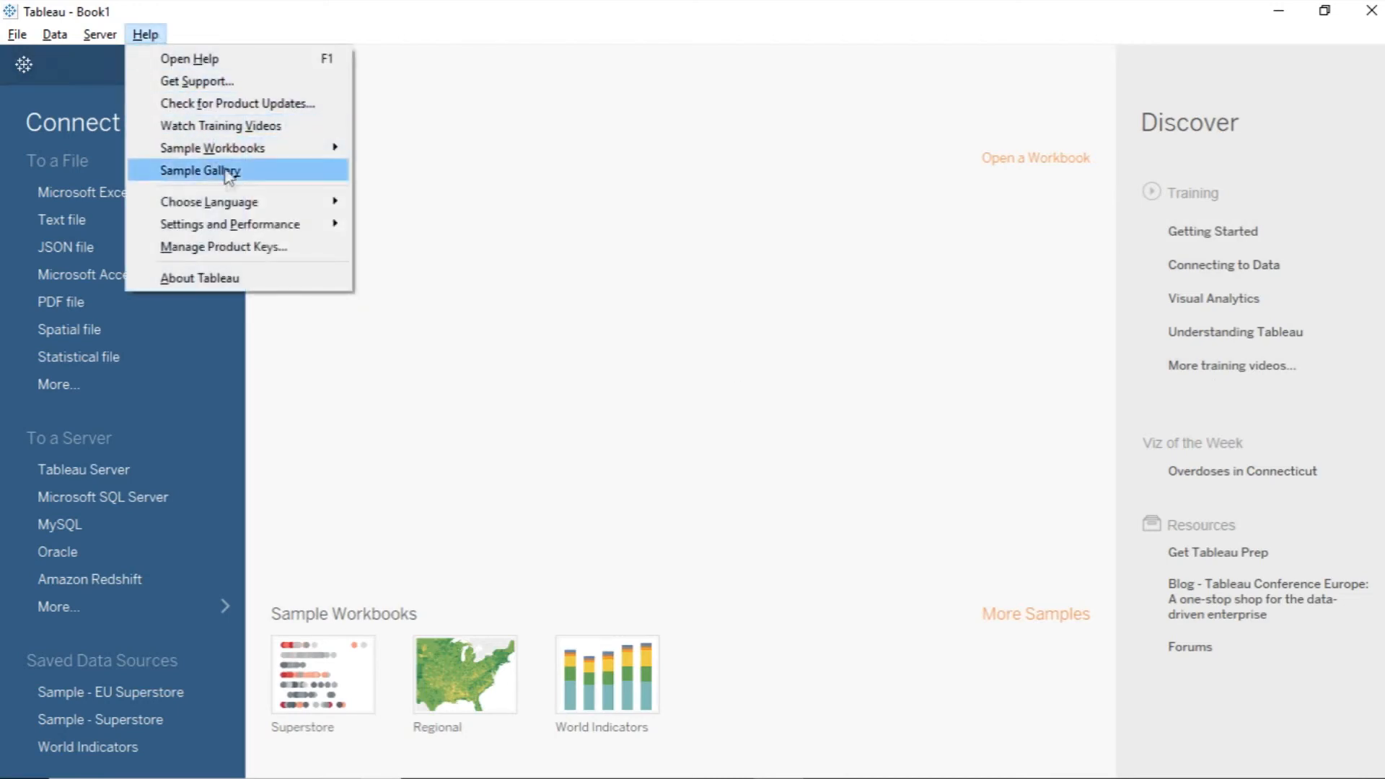
pyautogui.moveTo(223, 247)
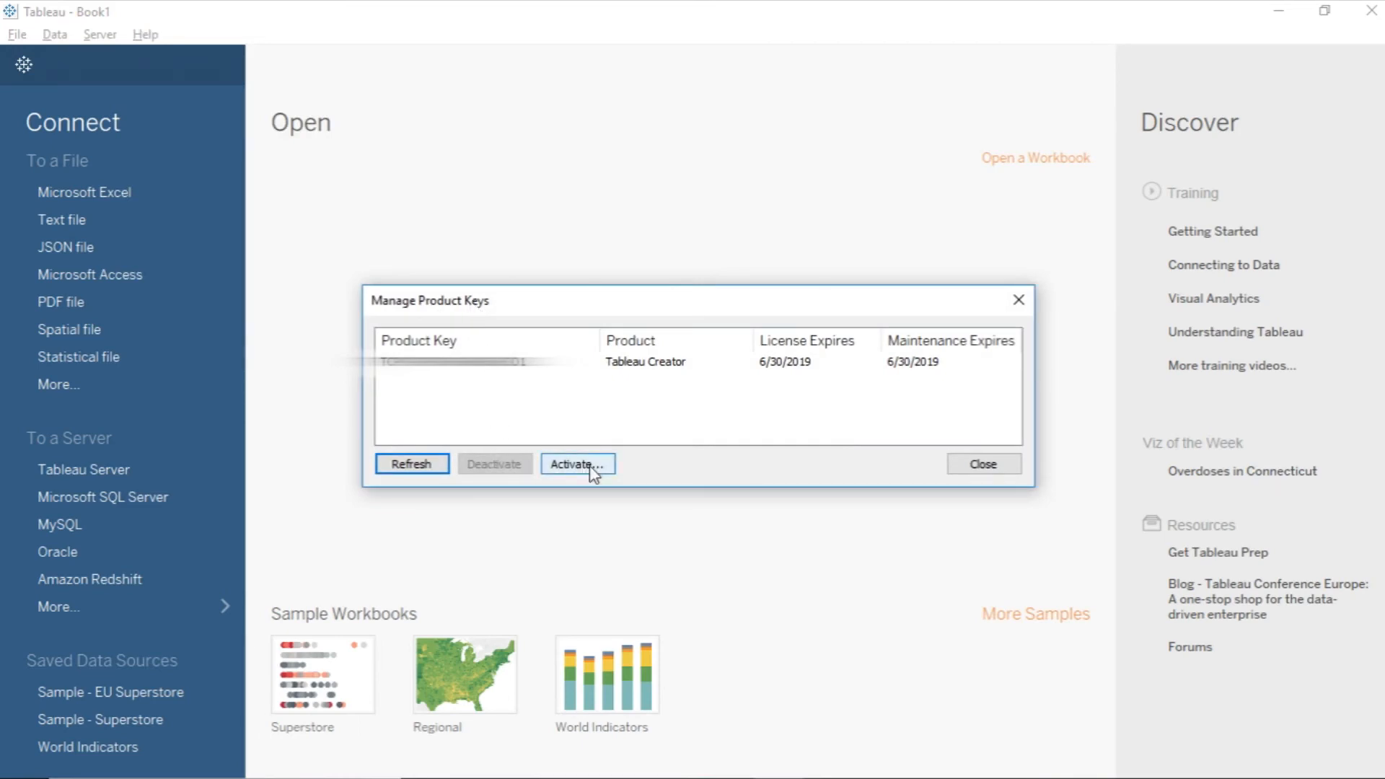
pyautogui.click(982, 464)
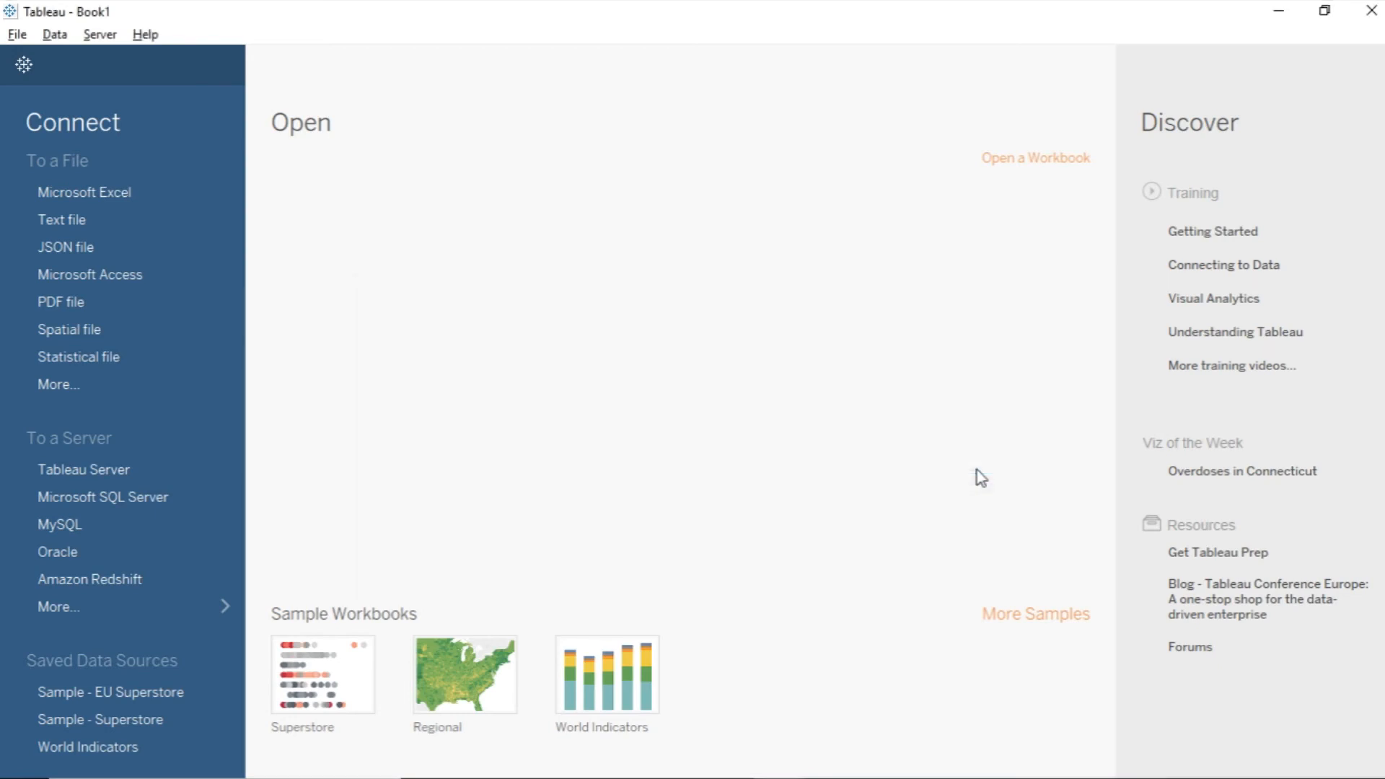